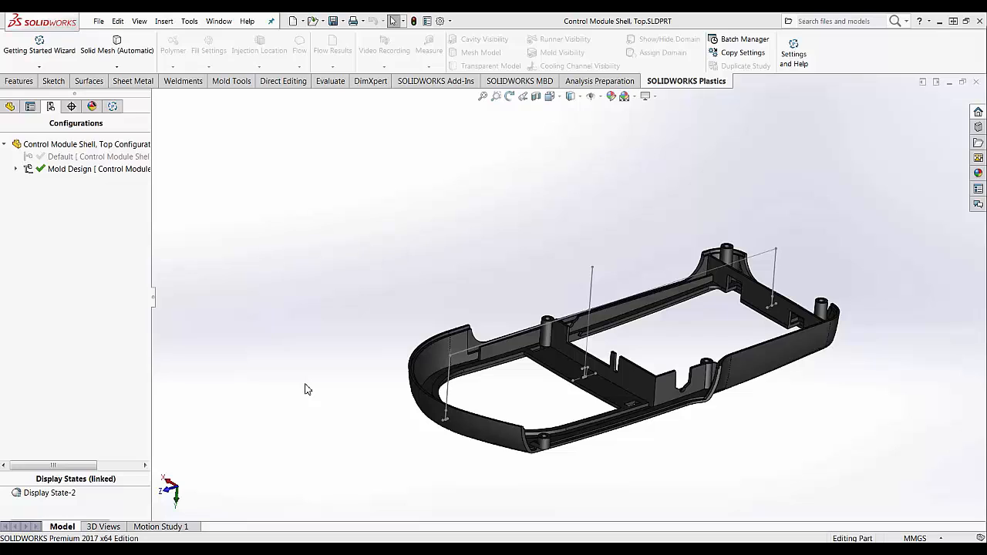
mouse_move(344, 307)
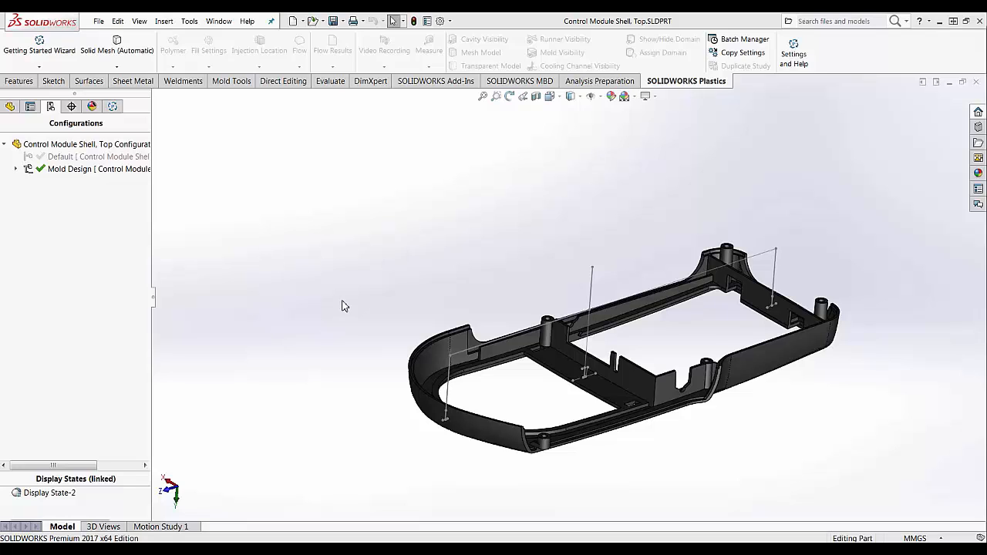
mouse_move(133, 81)
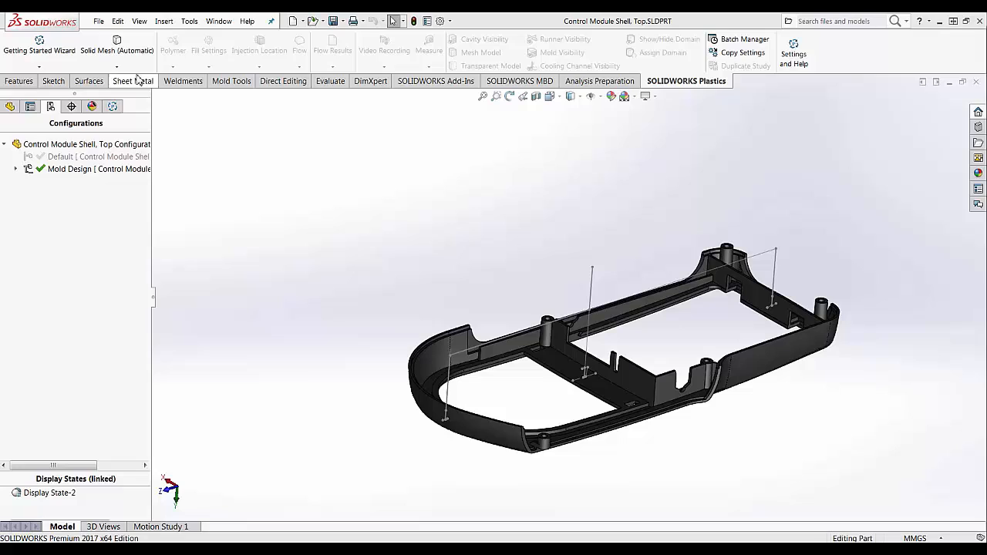
- Enable 'Load Plastics data when .sldprt is opened' in the Plastics general settings
click(116, 44)
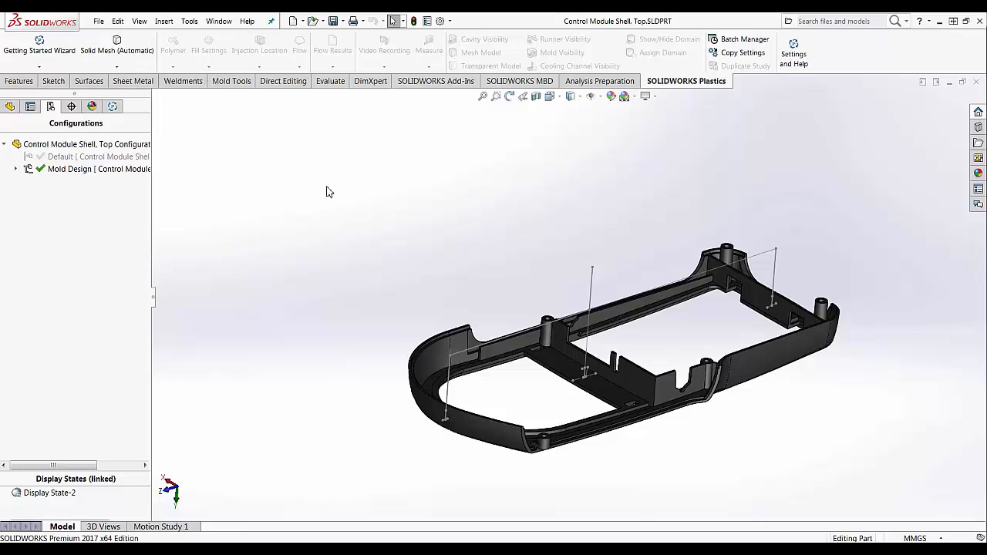
click(793, 50)
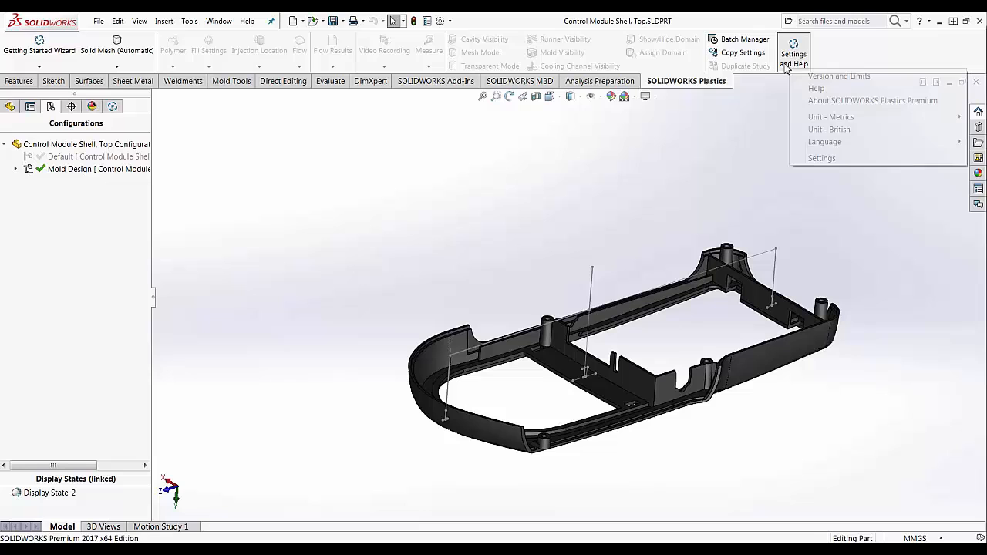
click(821, 158)
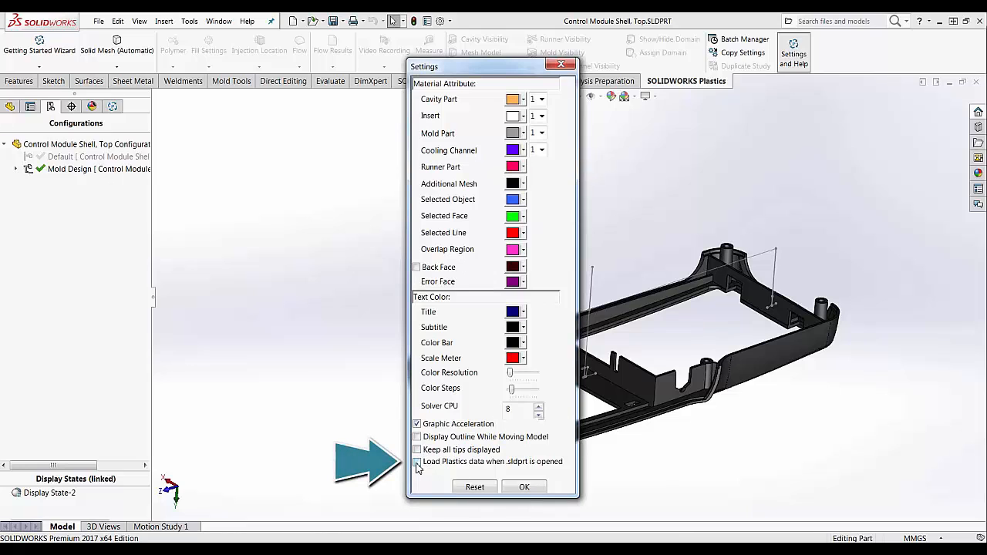
click(416, 461)
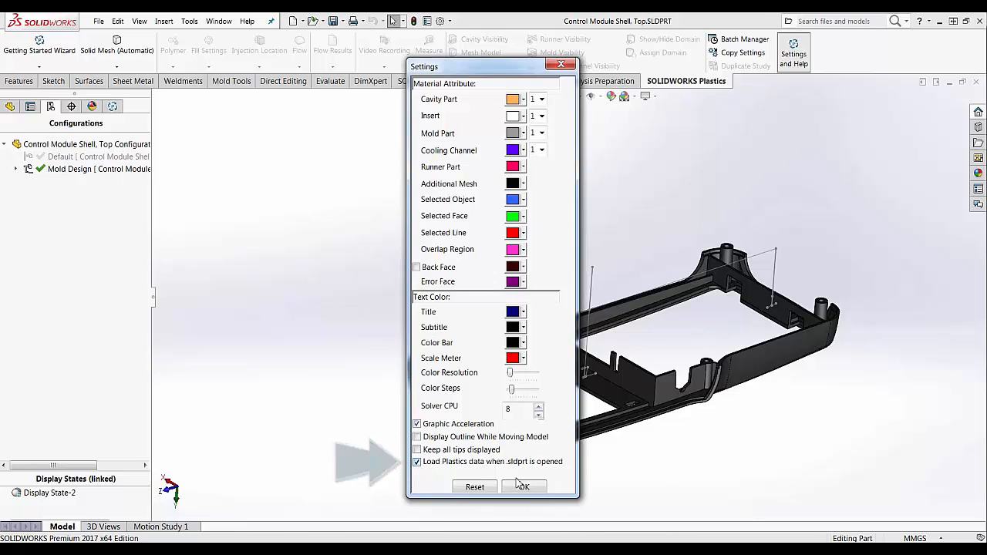
click(523, 487)
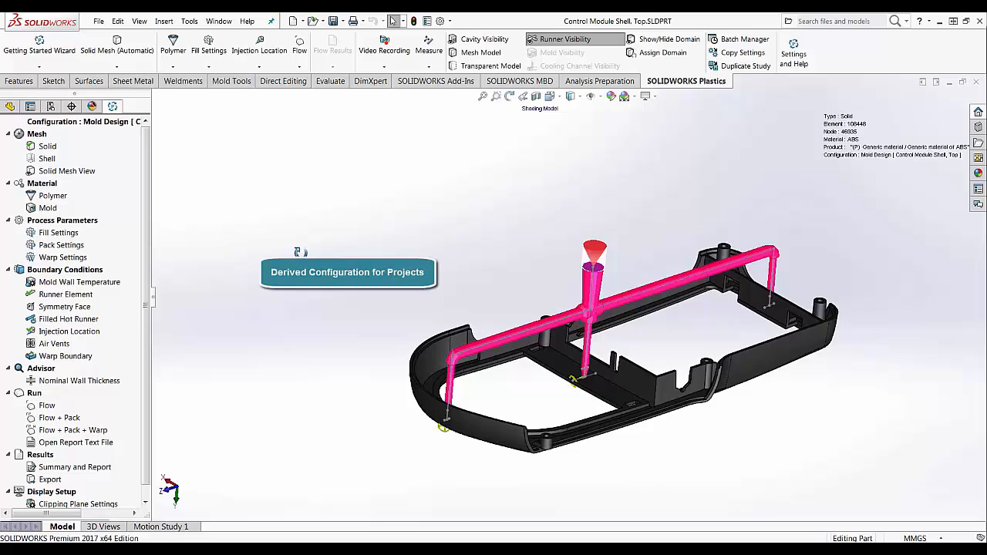
- Activate the Mold Design Setup derived configuration and confirm reloading the Plastics project
click(51, 106)
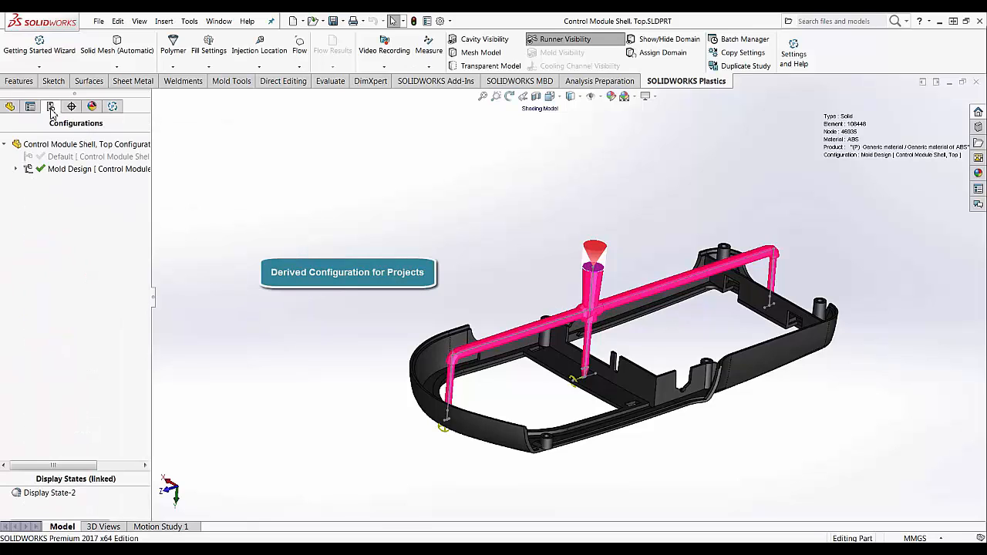
click(17, 169)
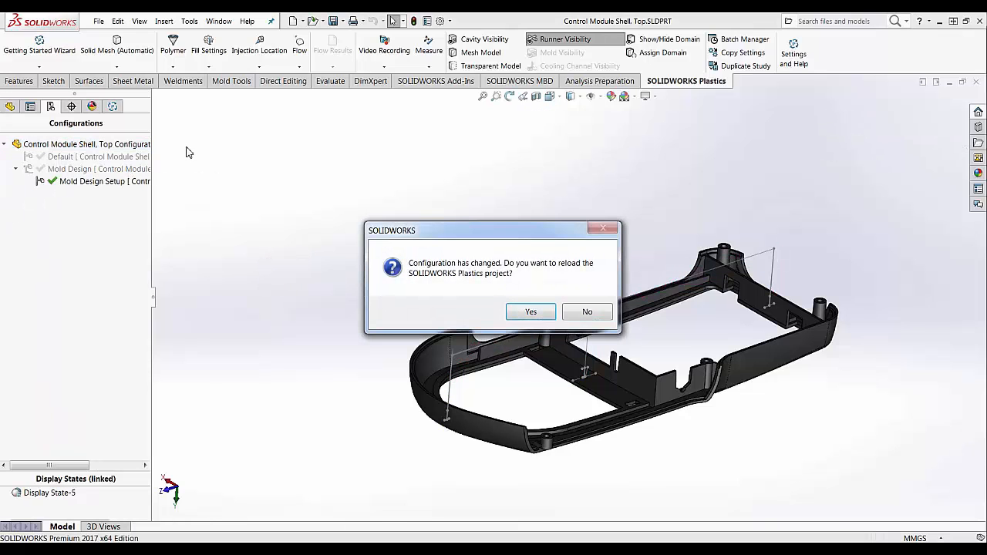
click(531, 312)
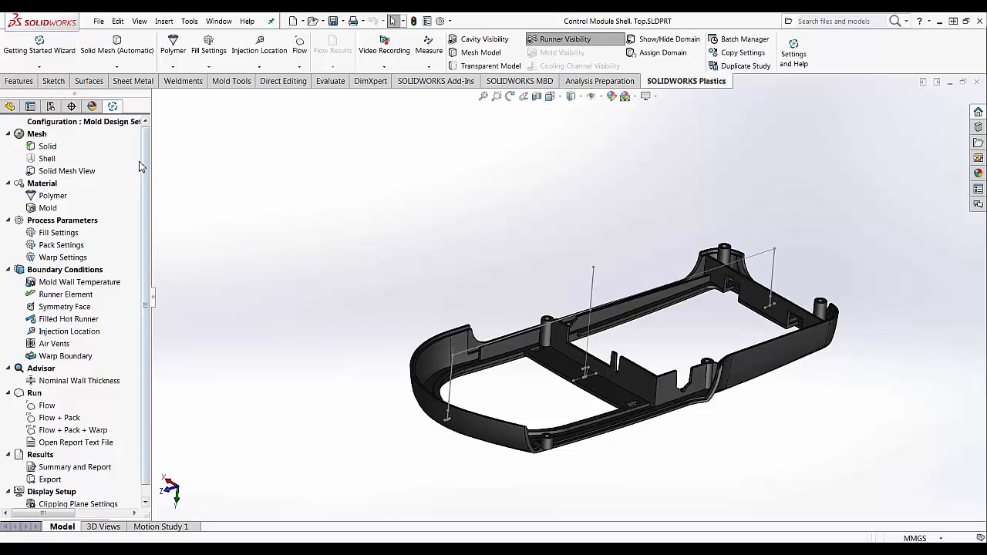
- Start Solid Mesh (Manual) reusing the previous design, with Runner and Cooling System Design enabled
click(116, 44)
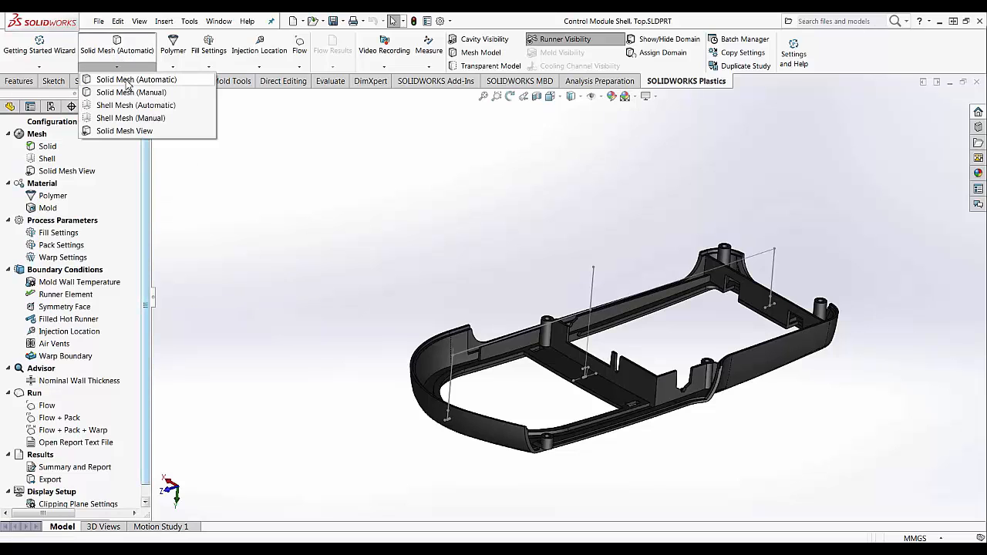
click(131, 91)
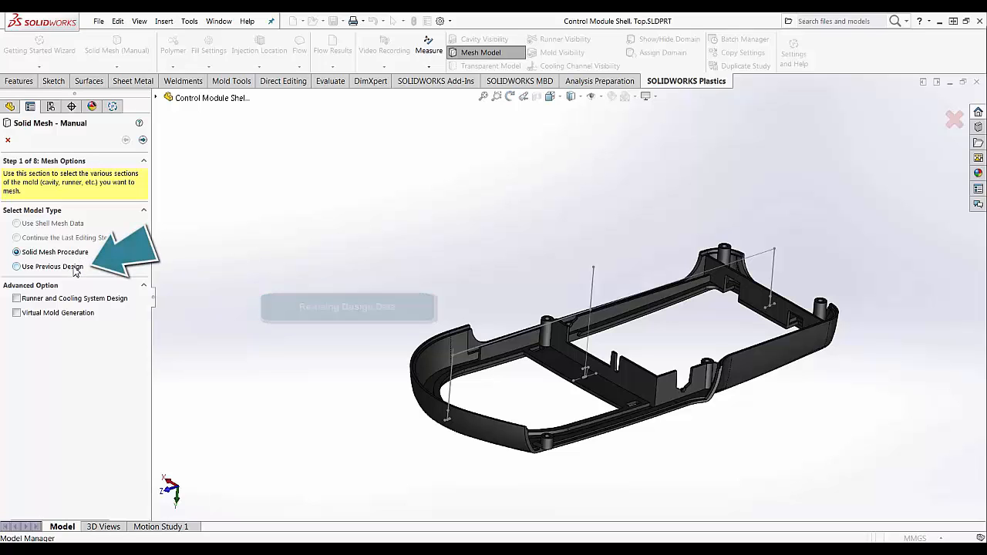
click(15, 266)
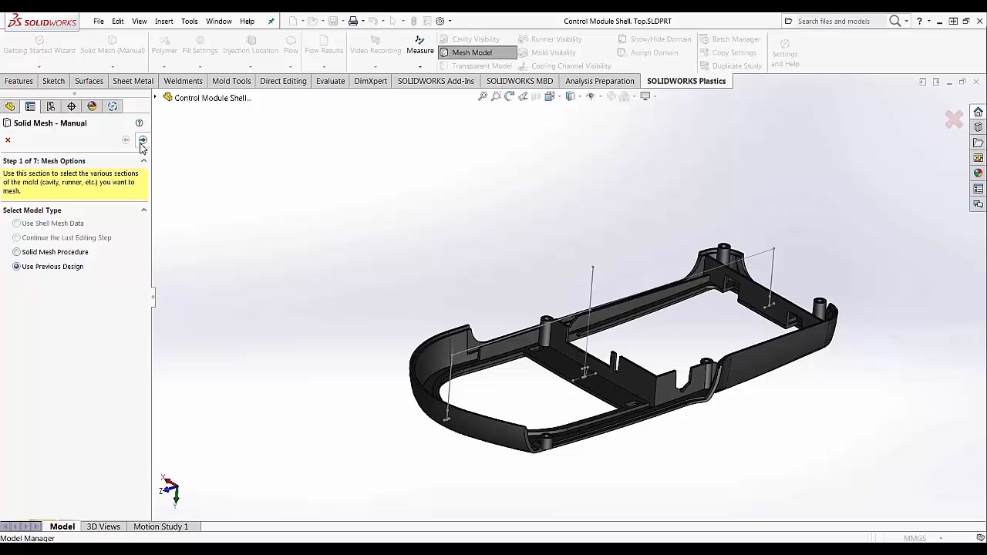
click(143, 140)
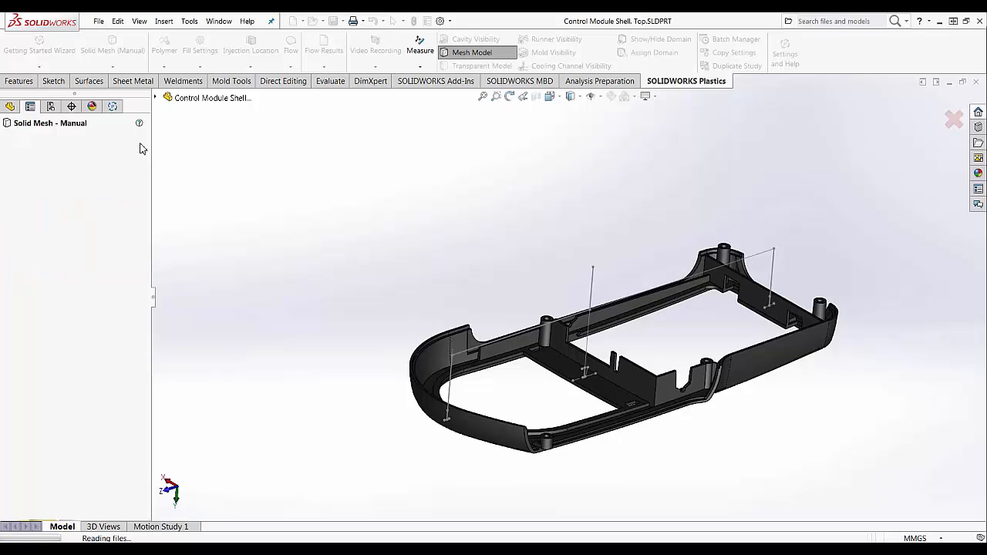
mouse_move(210, 183)
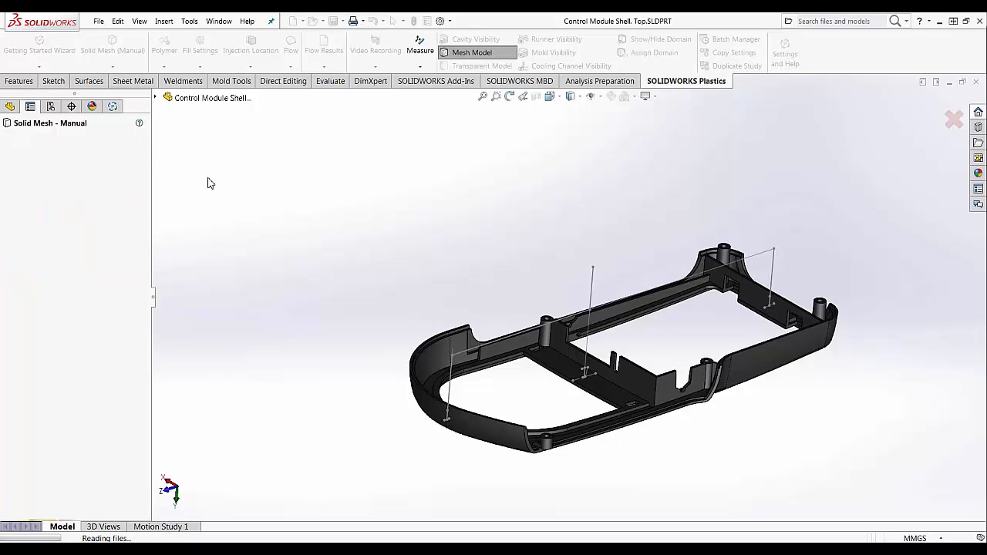
mouse_move(312, 255)
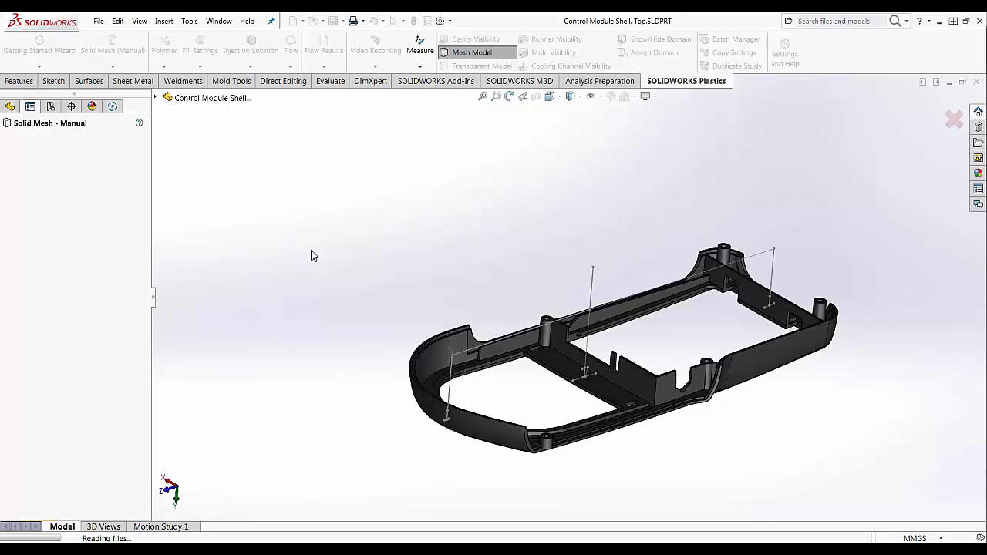
mouse_move(352, 306)
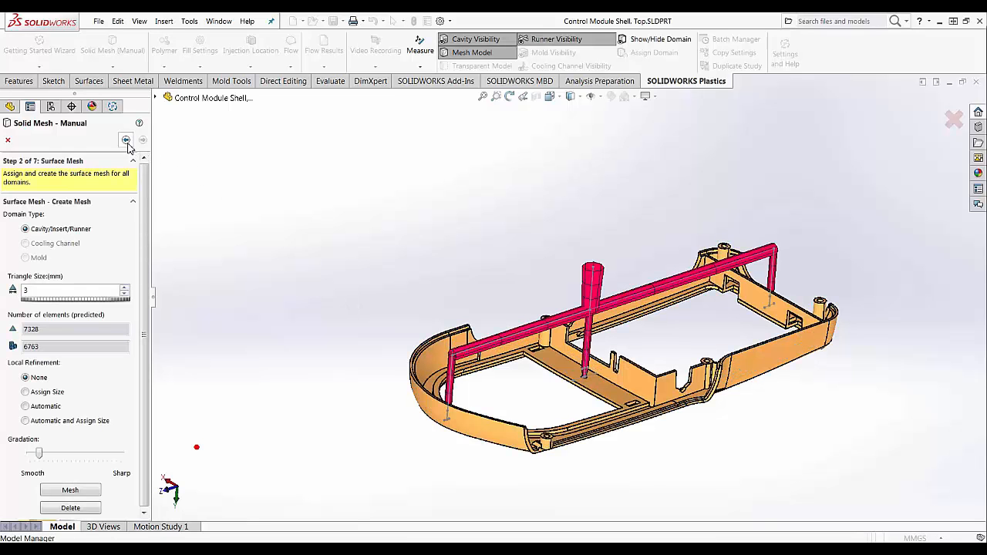
click(125, 140)
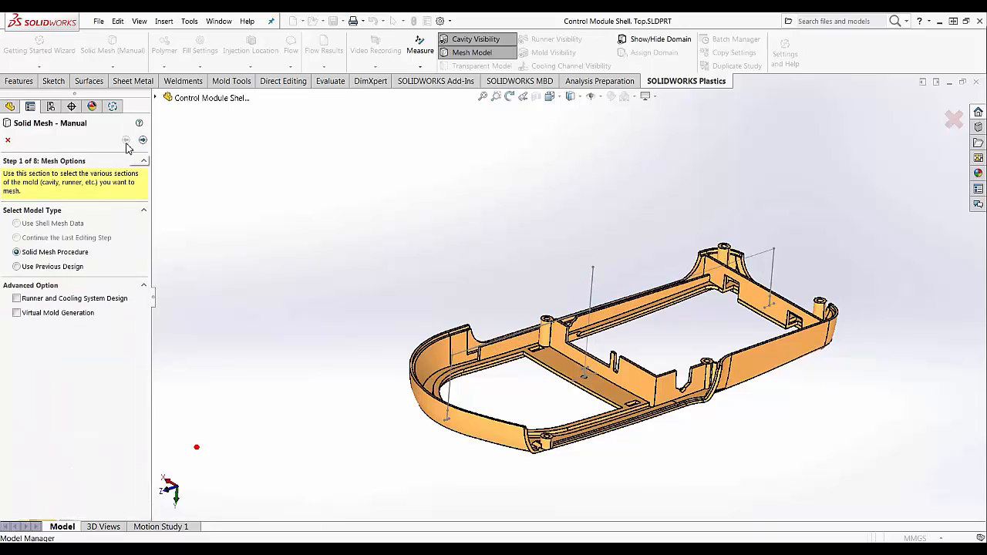
click(16, 298)
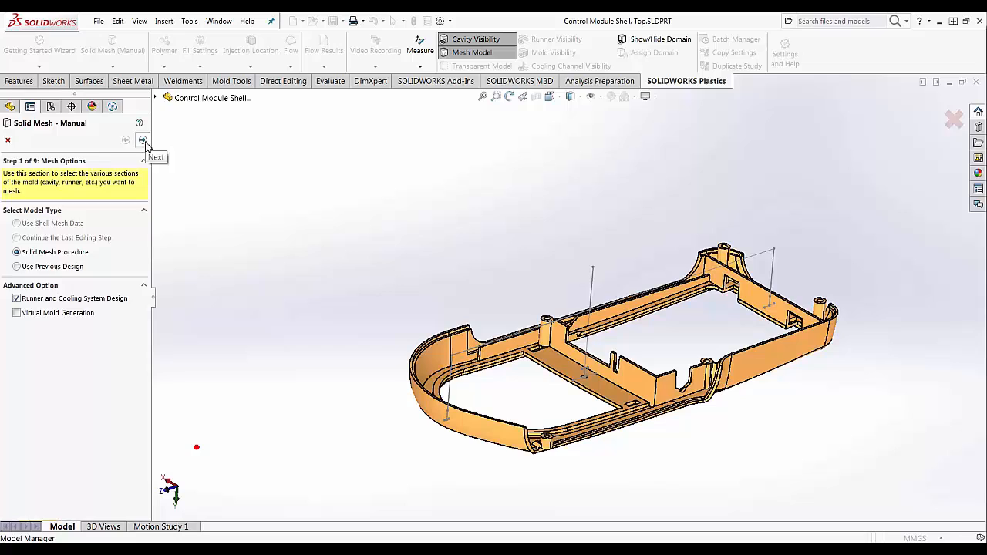
- Delete the existing runner sections and set up a drafted runner with value 1.5
click(143, 140)
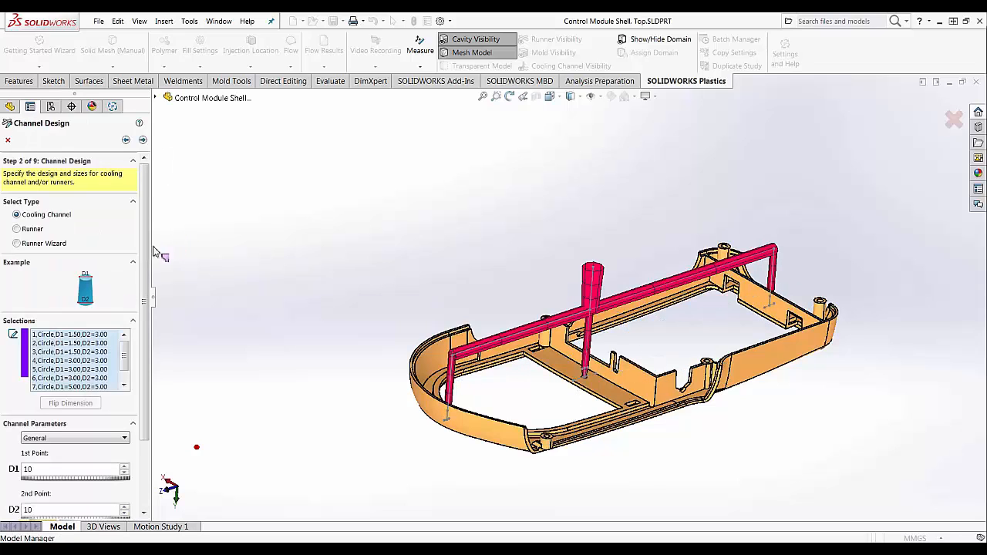
click(17, 229)
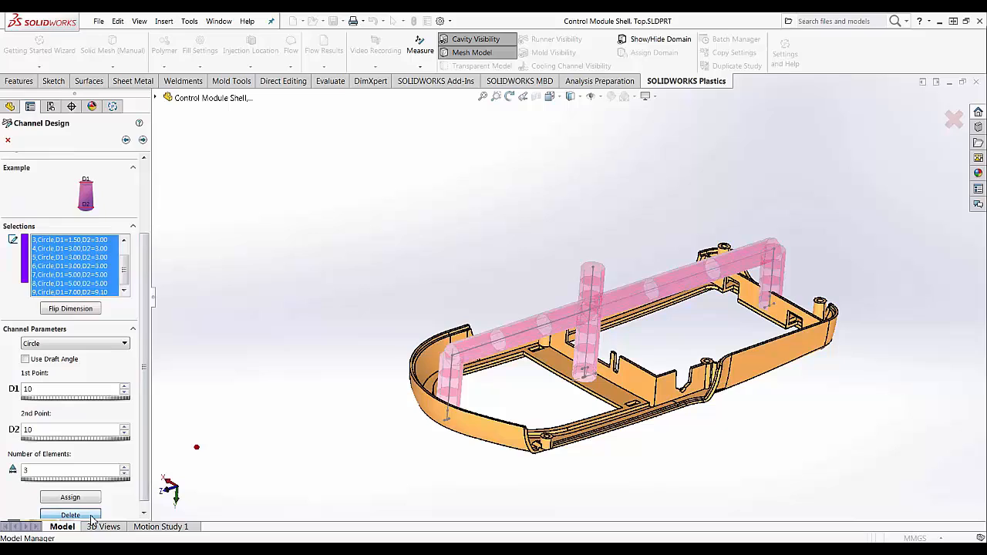
click(70, 515)
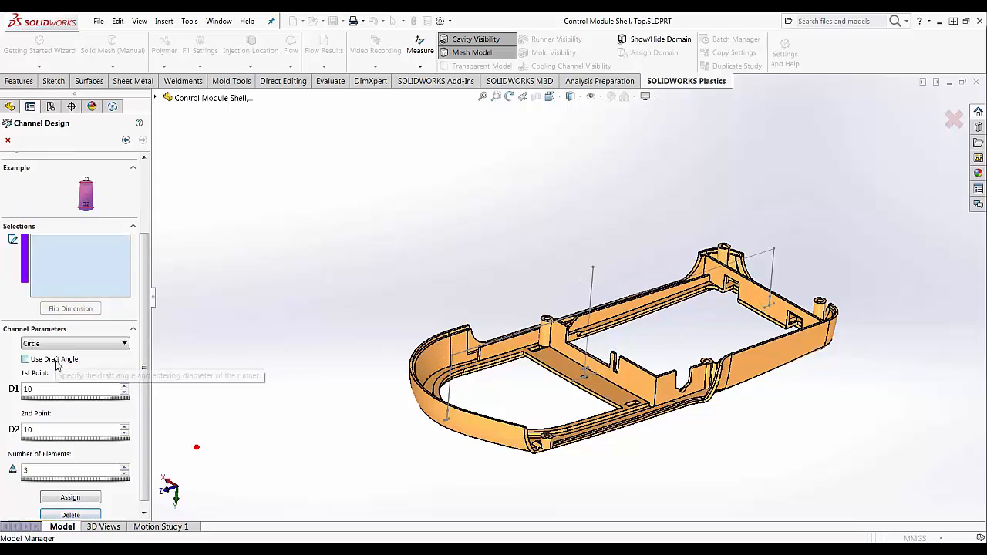
click(25, 370)
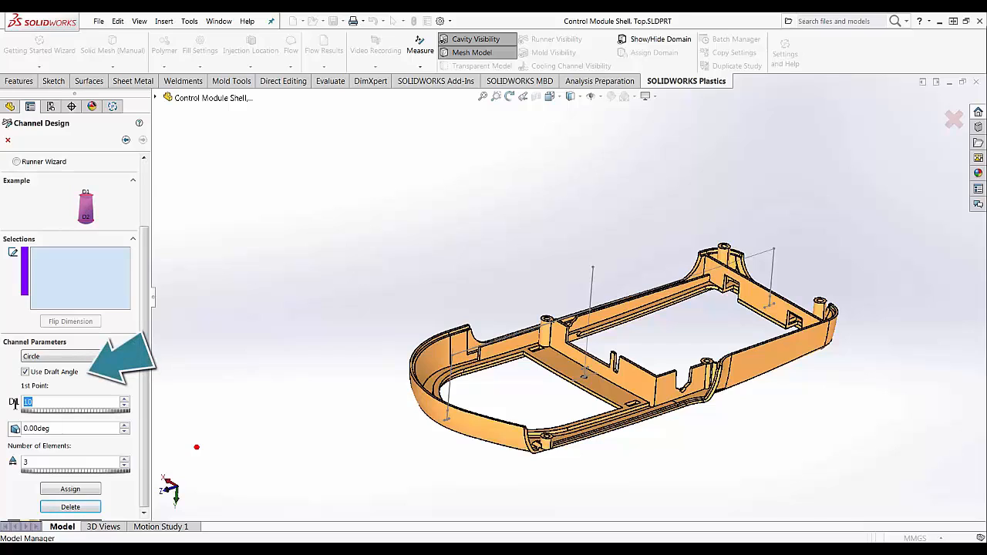
text(1.5)
click(76, 428)
text(10)
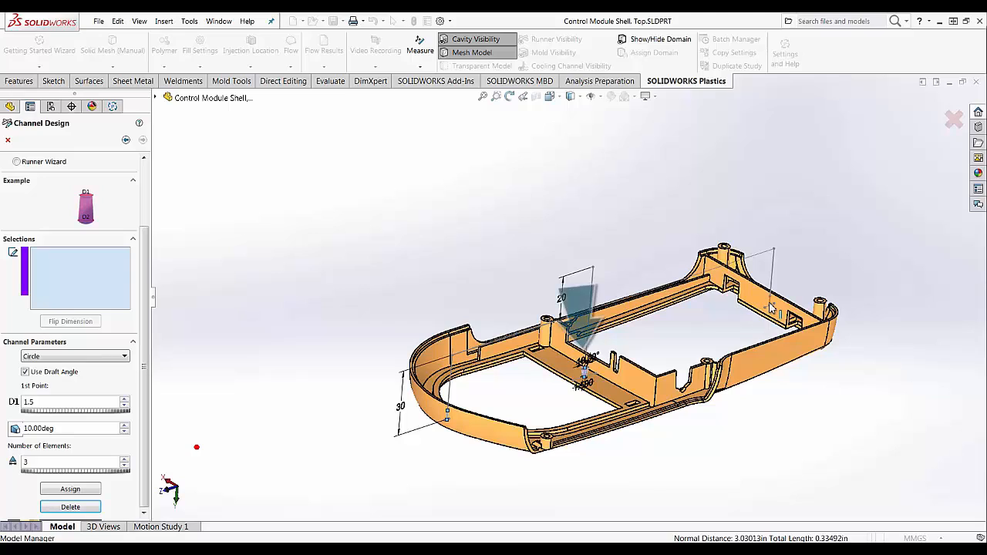
- Assign the drafted drops, the horizontal top runner, and a sprue with 3° draft
click(70, 489)
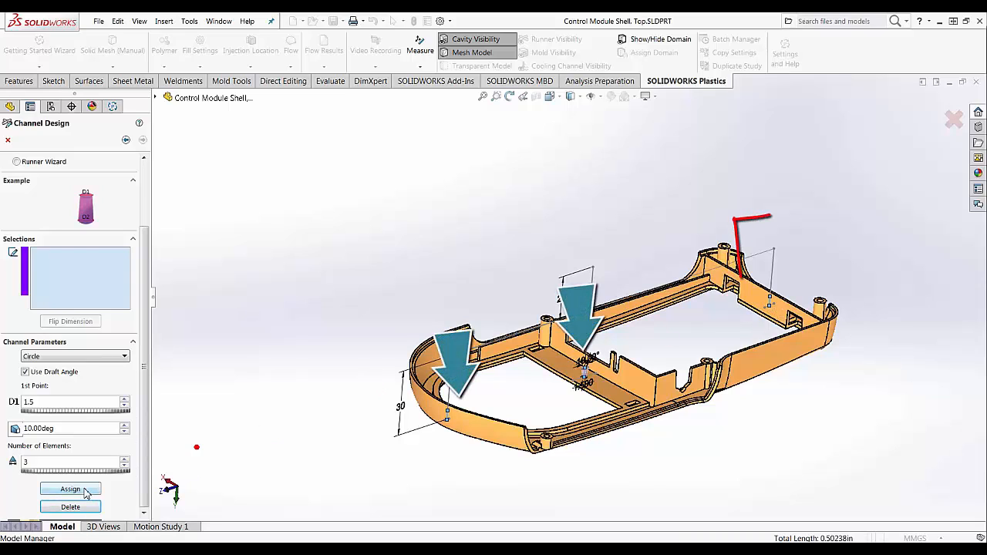
click(70, 489)
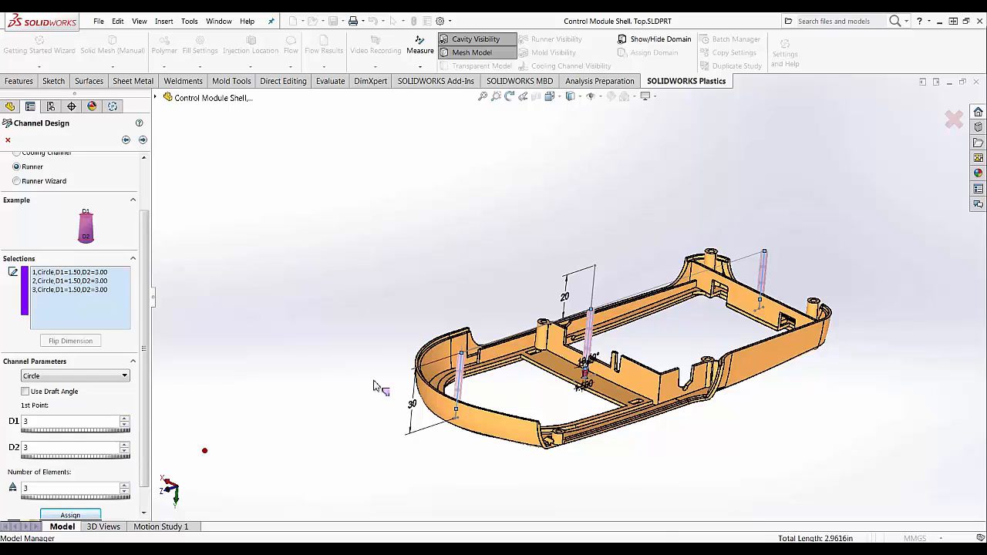
click(70, 514)
text(5)
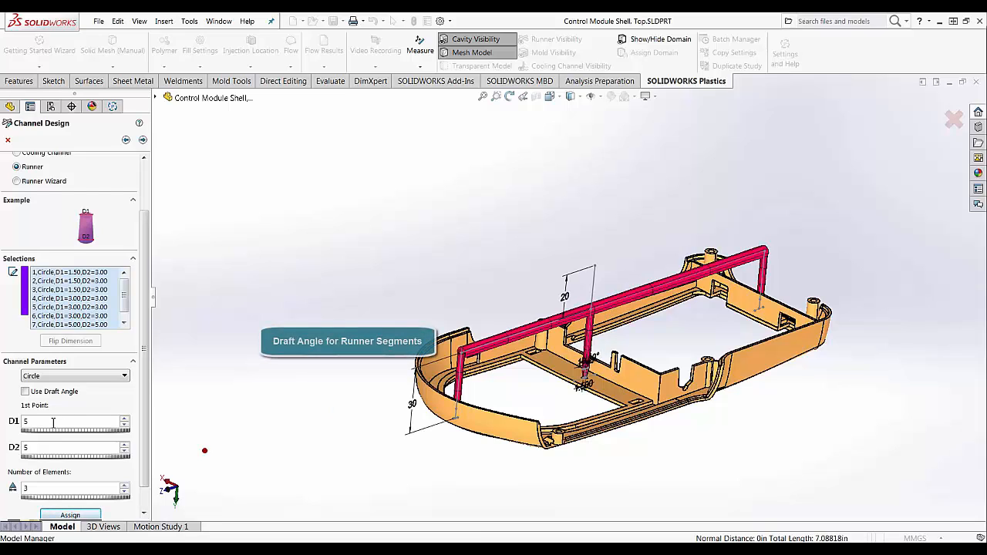
click(25, 391)
text(7)
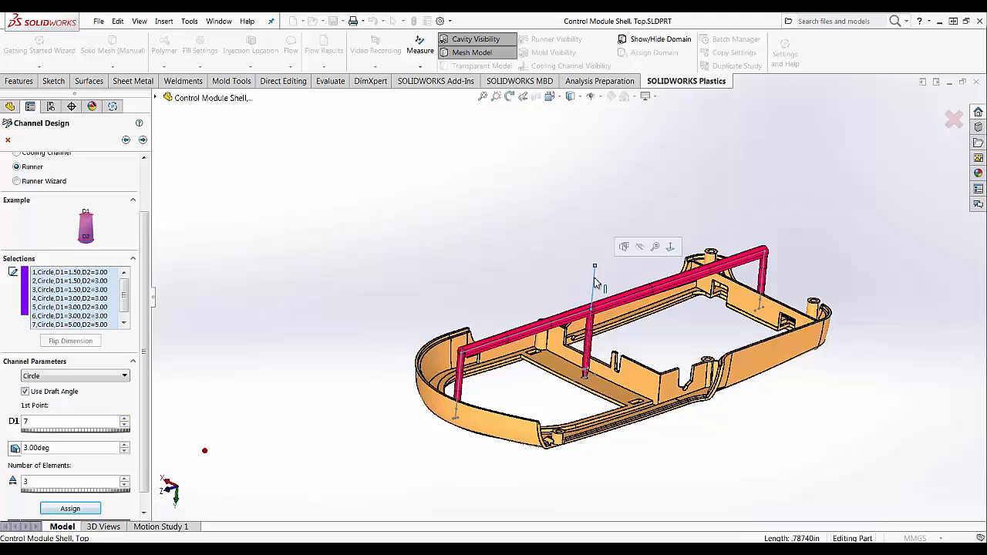
click(70, 508)
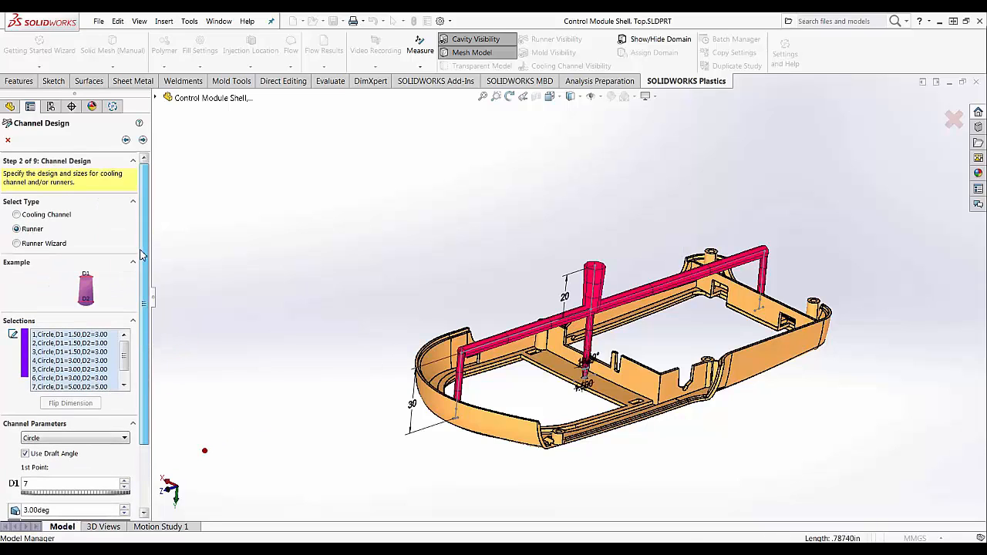
- Pass the Domains step to Surface Mesh at 3 mm triangles, choosing Assign Size refinement
click(142, 140)
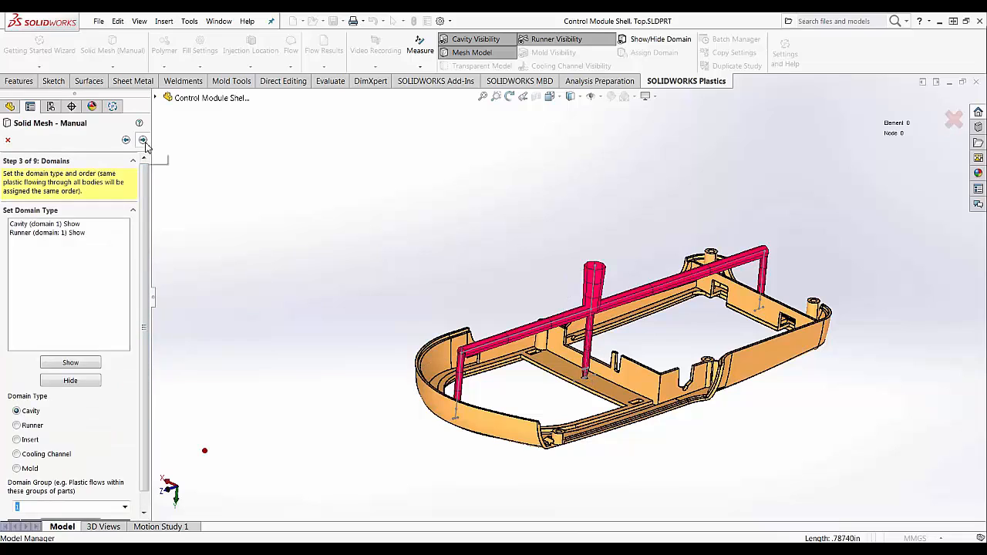
mouse_move(143, 140)
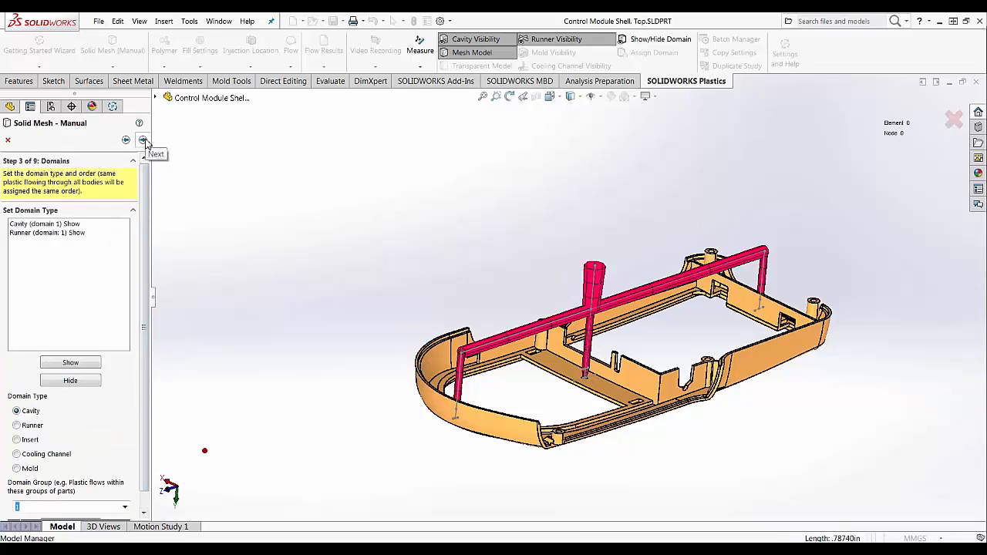
click(143, 139)
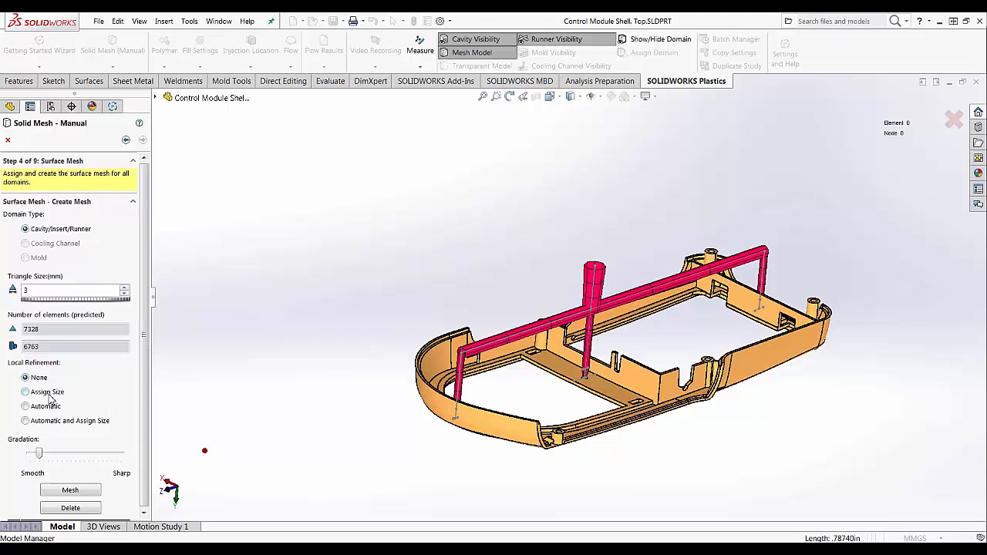
click(26, 392)
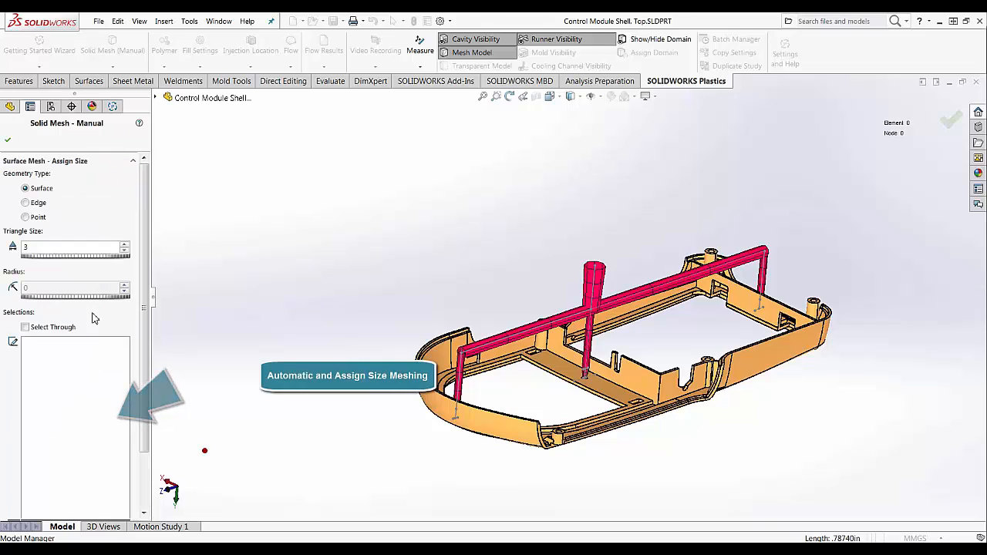
- Enter 0.5 as the local triangle size for the surface mesh refinement
triple_click(70, 247)
text(0.5)
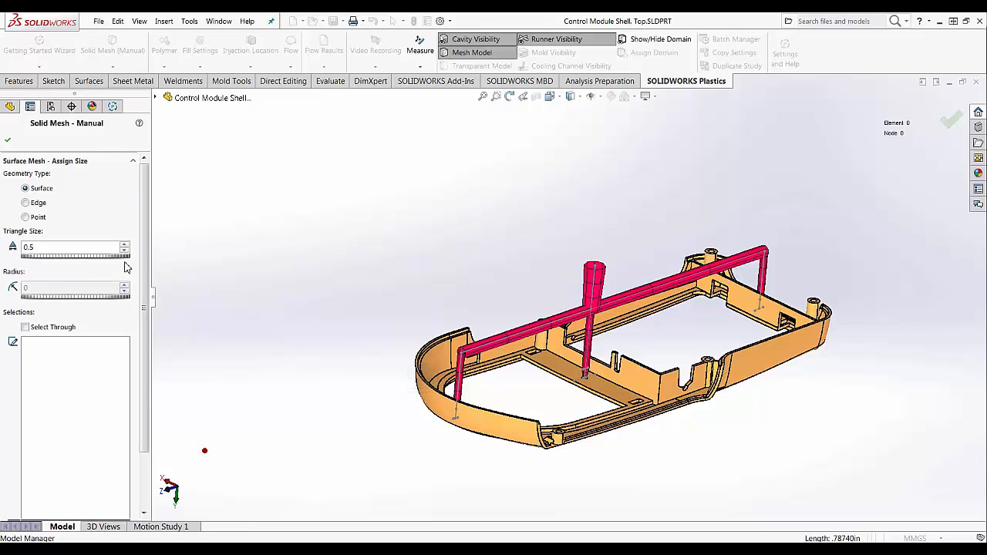
scroll(up, 3)
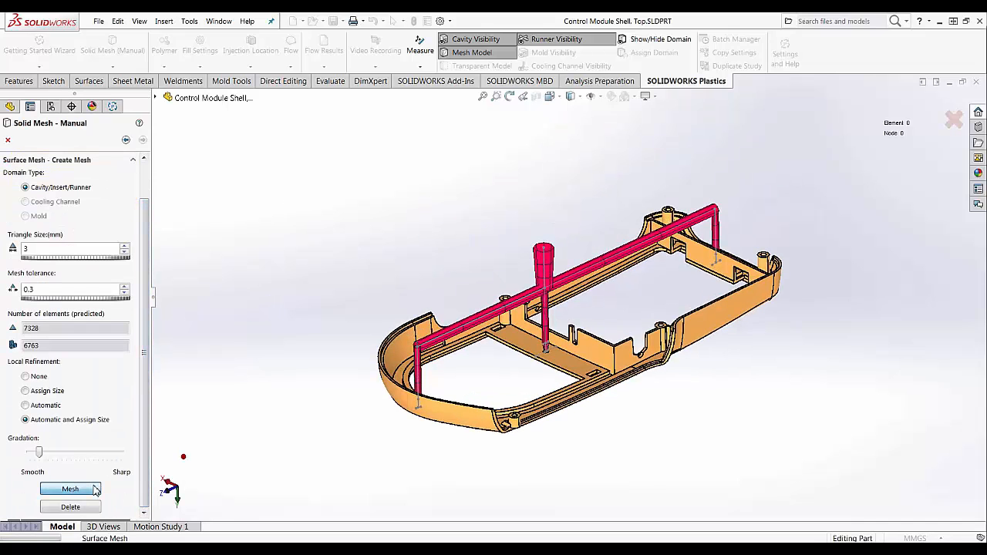
- Generate the refined surface mesh and inspect it around a boss
click(69, 488)
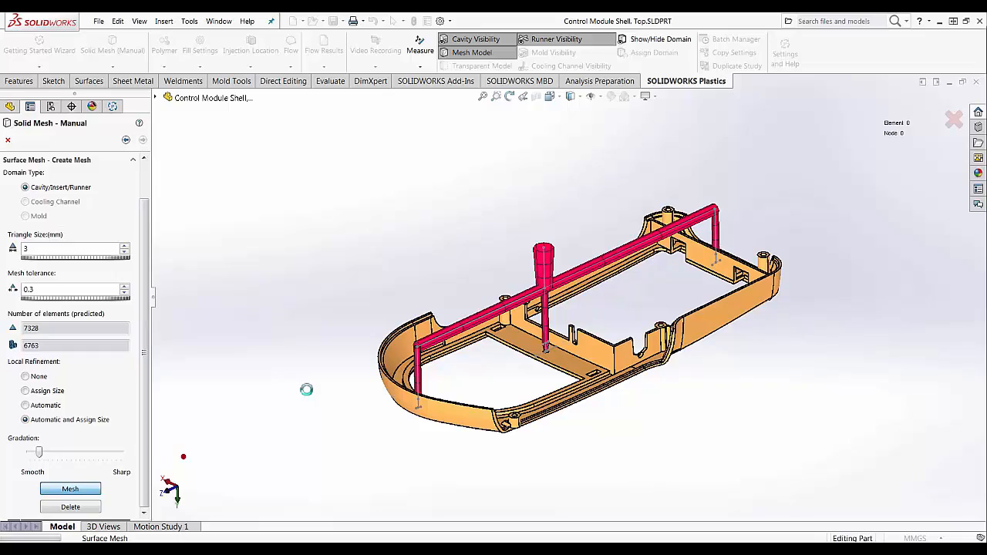
click(69, 489)
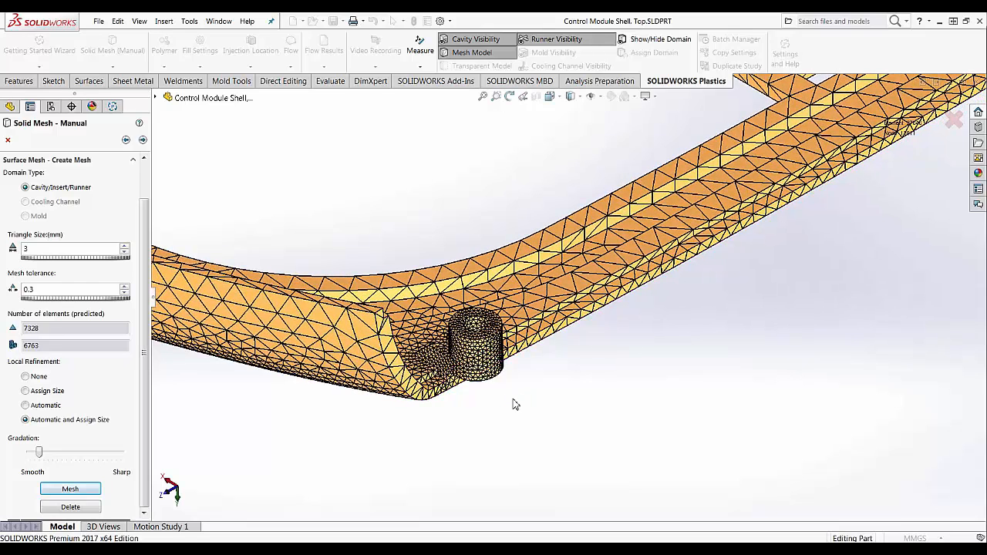
drag(516, 405, 518, 247)
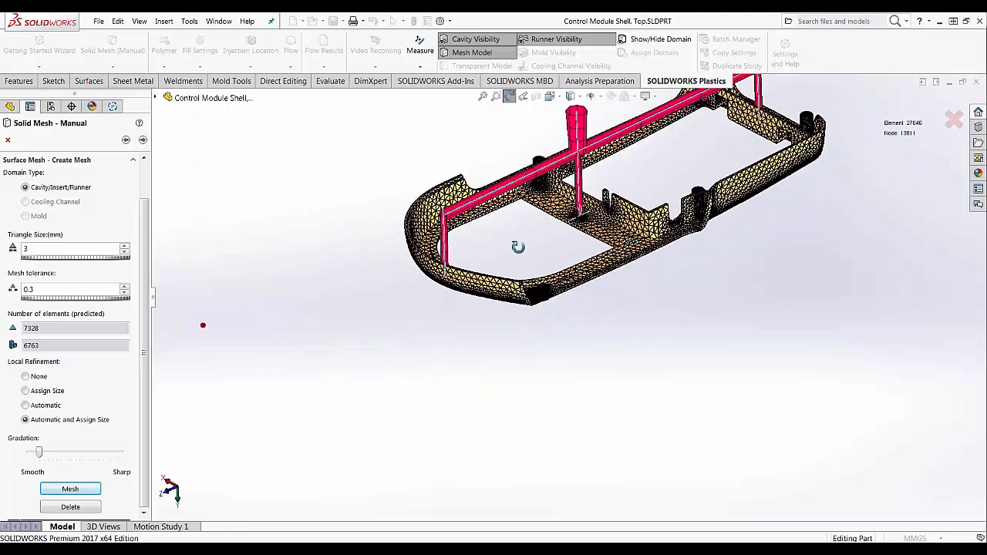
- Create the hybrid solid mesh (about 108,000 elements) and finish meshing
click(70, 489)
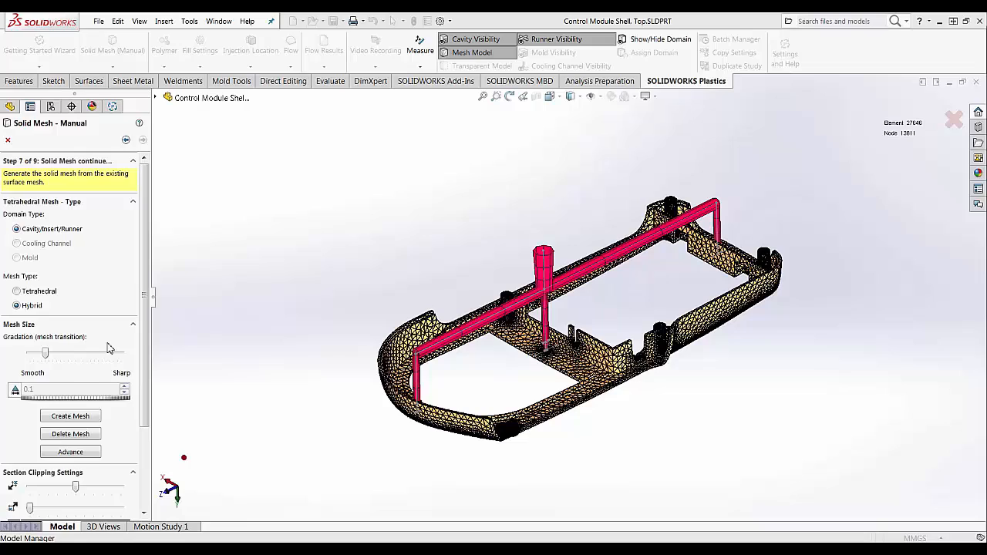
click(70, 416)
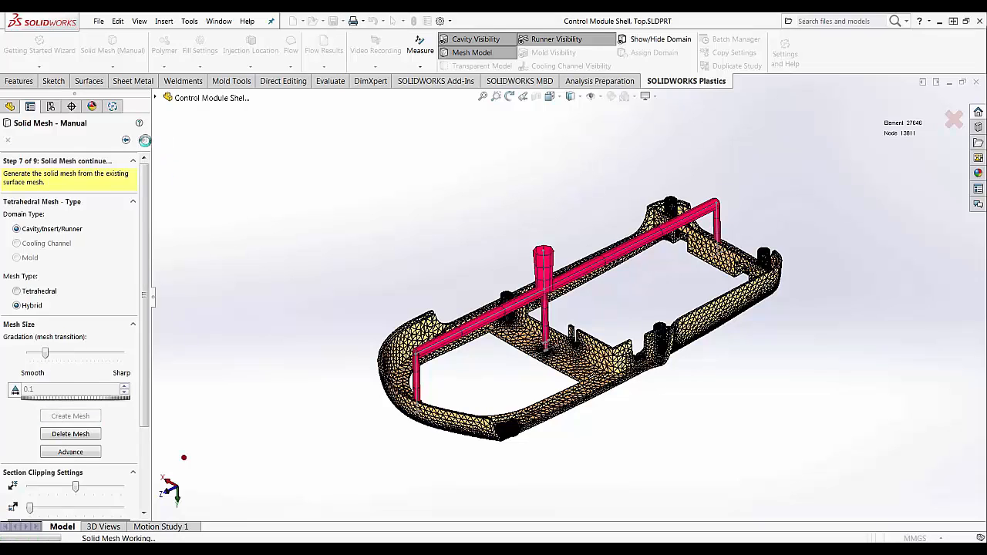
click(126, 140)
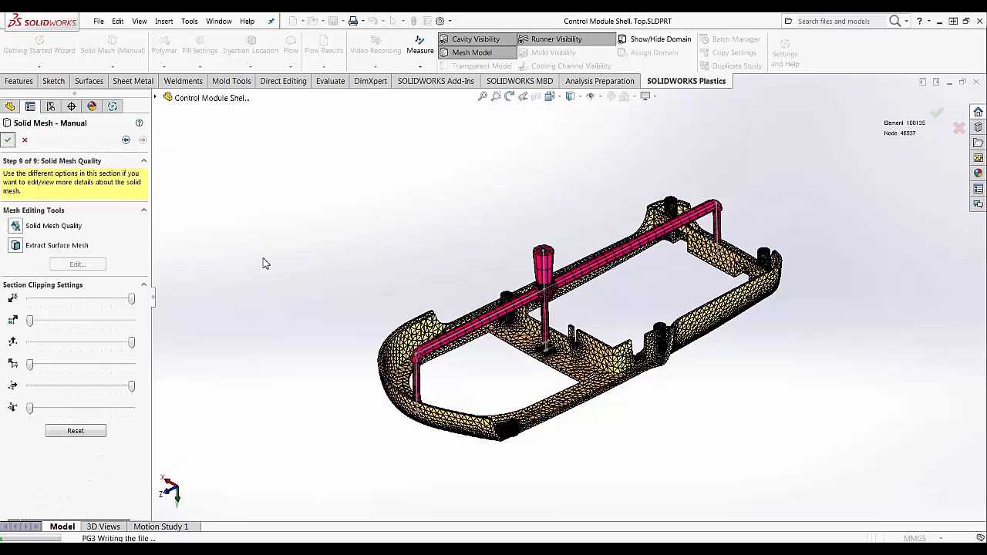
click(8, 139)
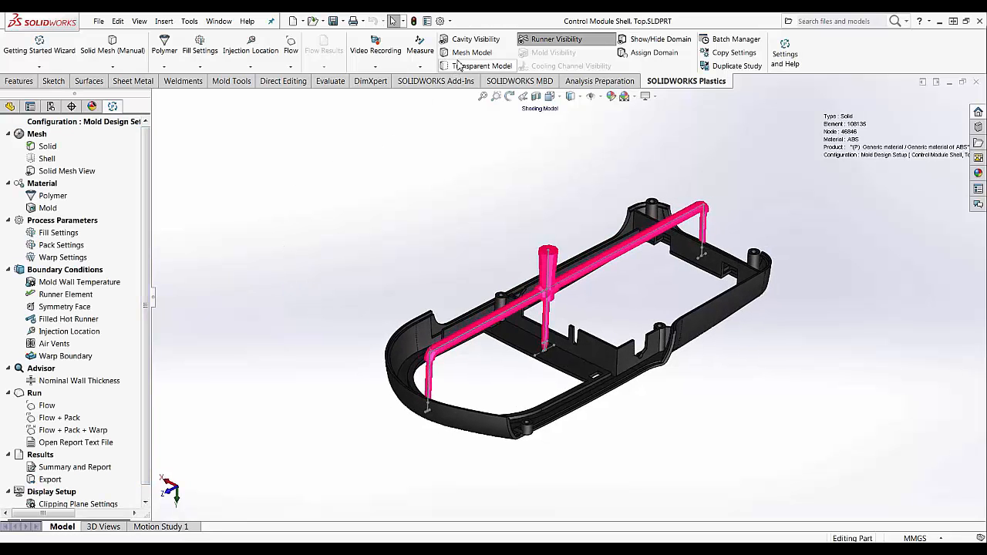
- Show the mesh and add a 10 mm-diameter injection location at the sprue's top node
click(472, 53)
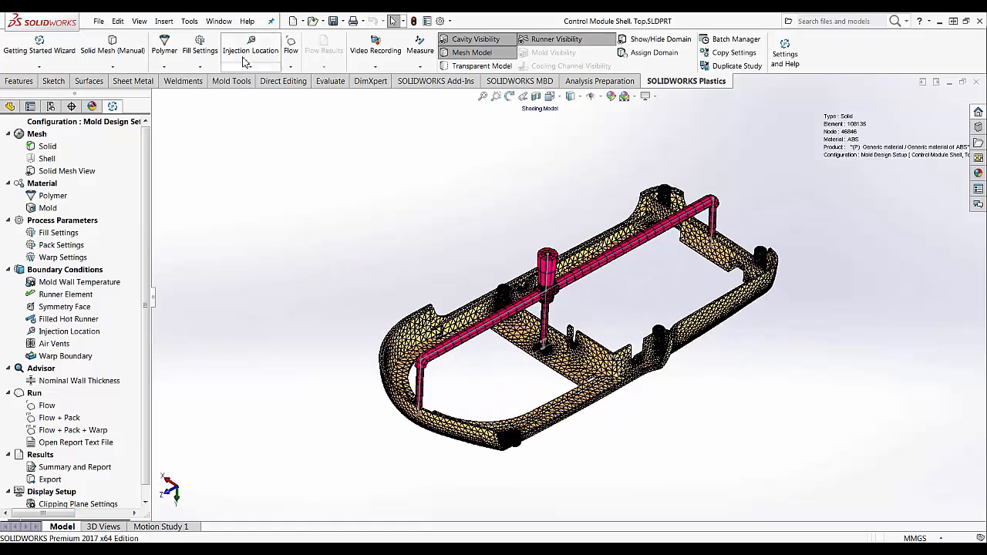
click(251, 44)
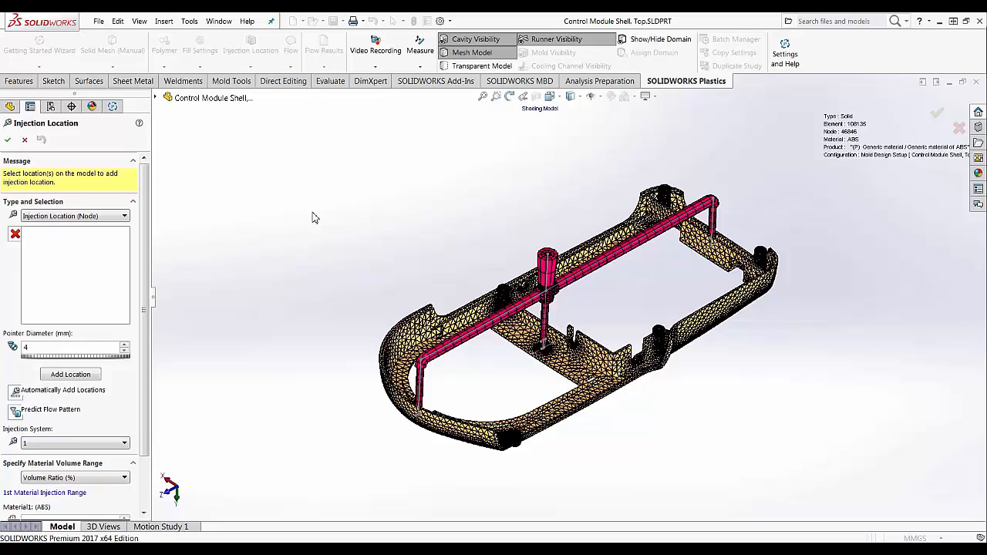
mouse_move(540, 228)
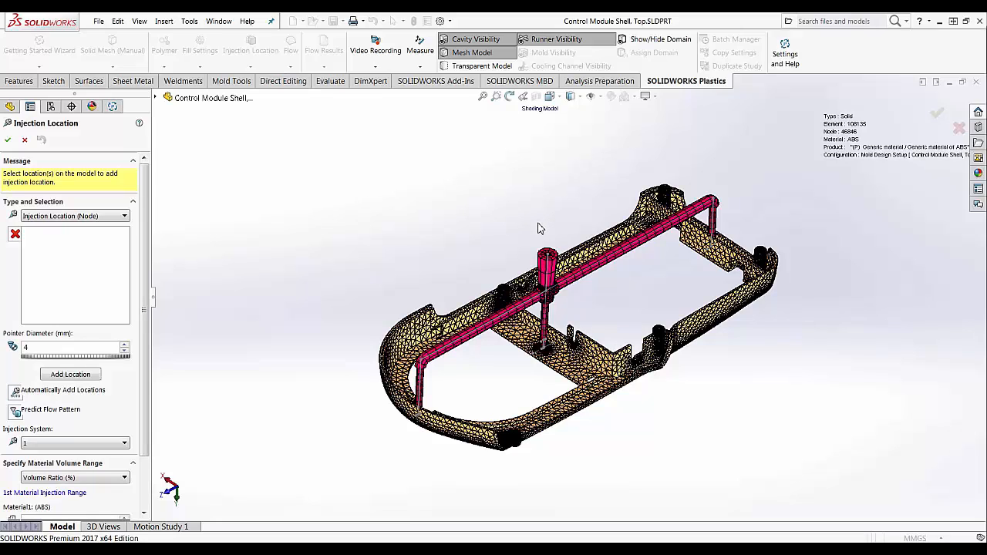
click(548, 253)
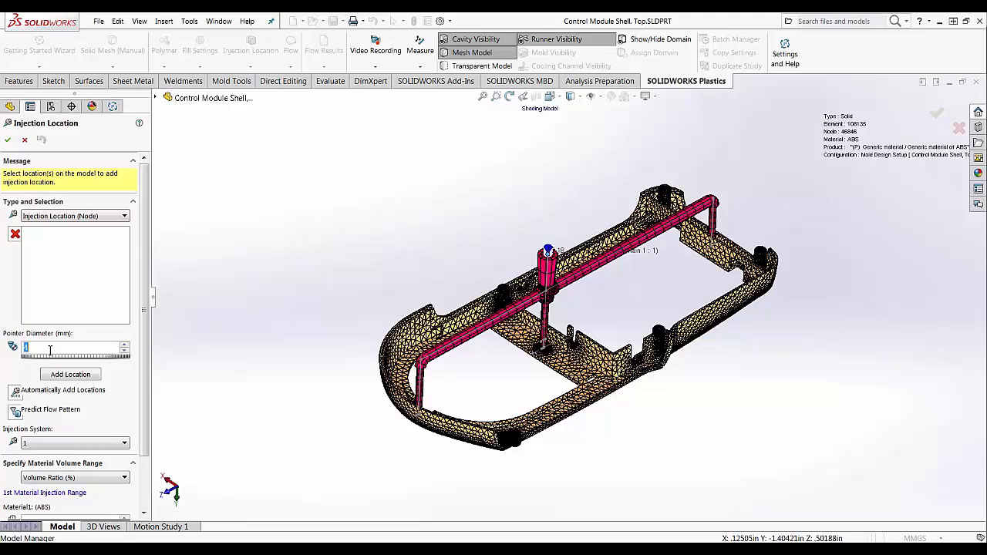
click(70, 374)
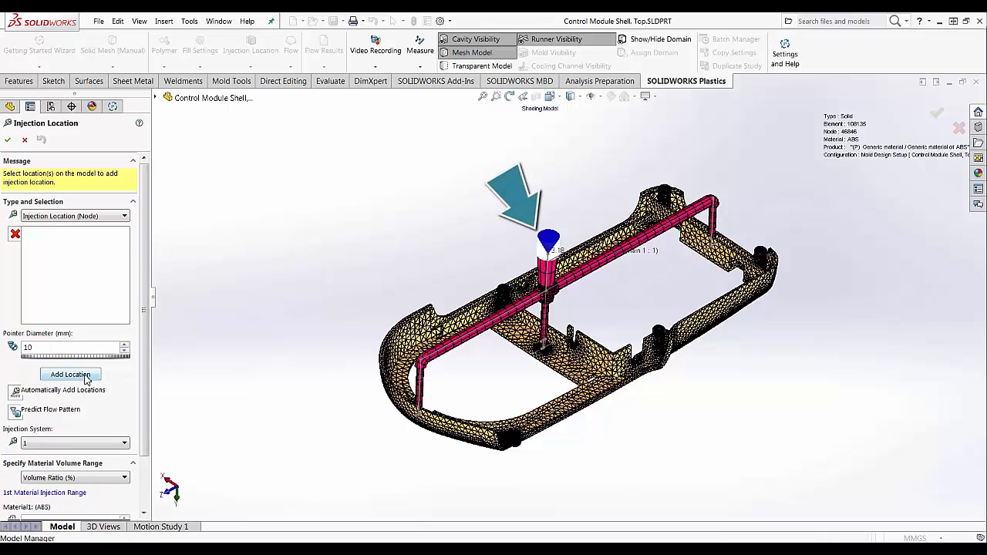
click(71, 374)
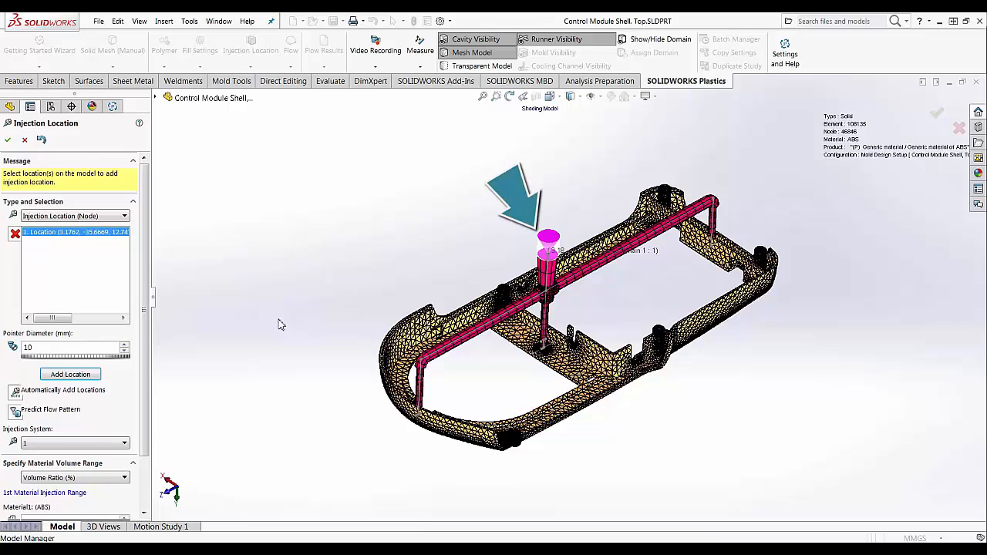
click(123, 216)
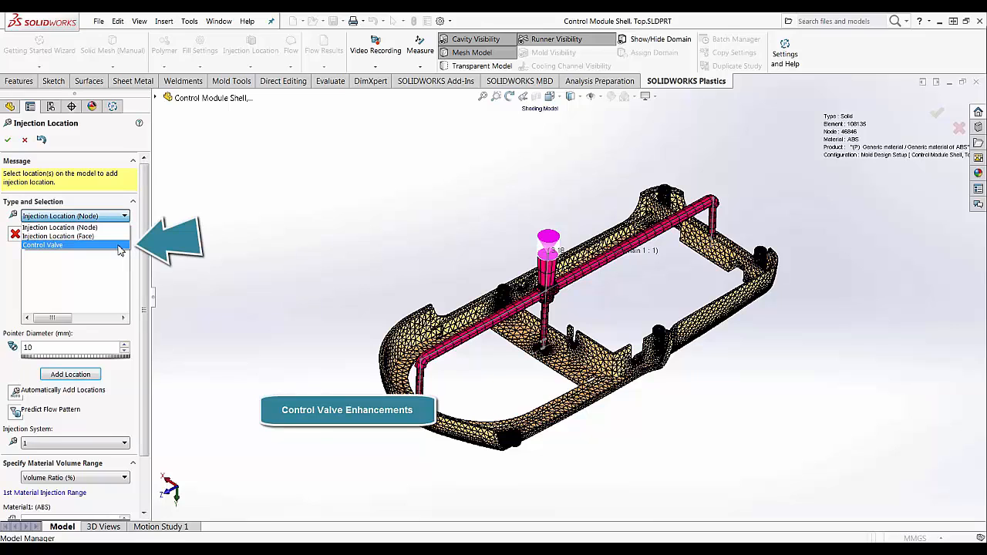
- Switch to Control Valve type and auto-add valves at the three runner/cavity interfaces
click(43, 244)
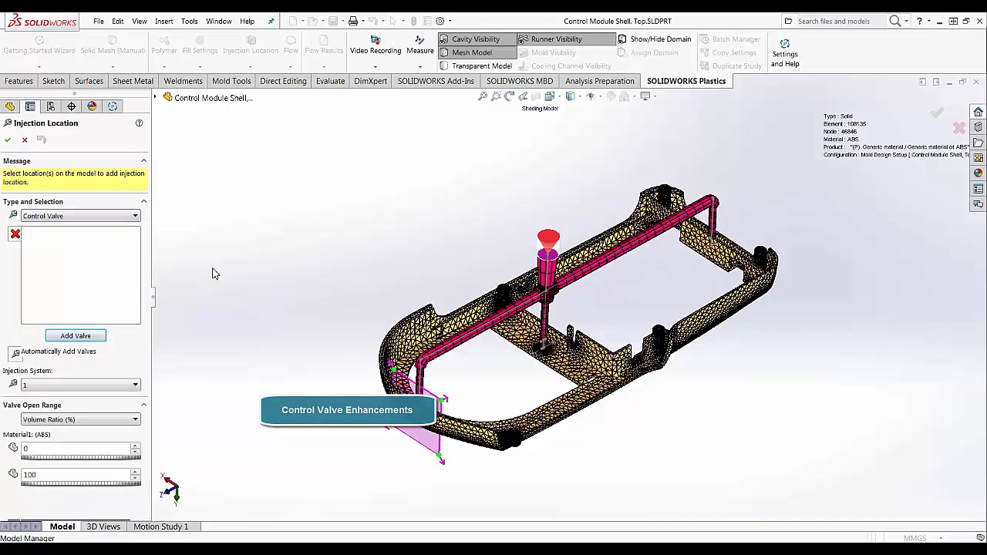
mouse_move(300, 303)
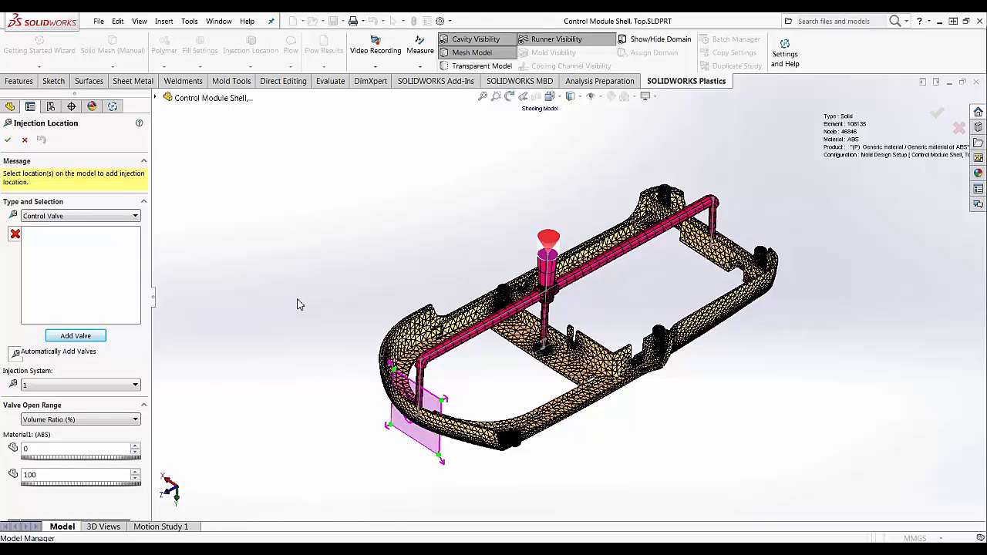
mouse_move(232, 333)
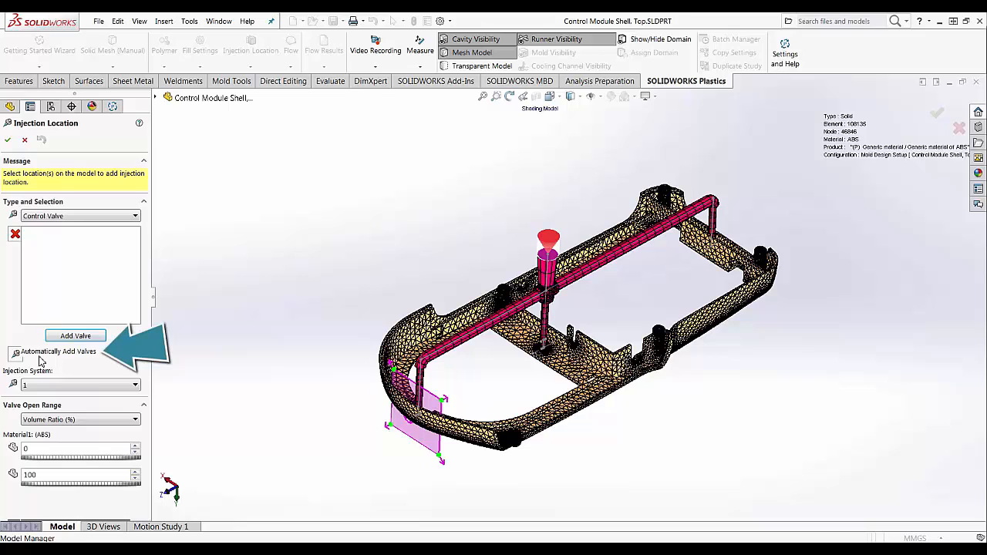
click(75, 335)
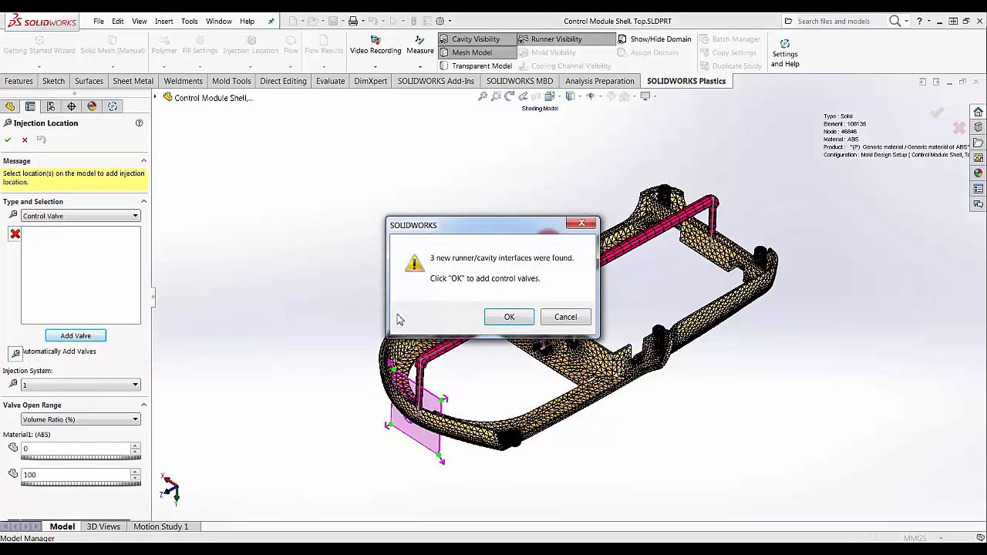
click(509, 317)
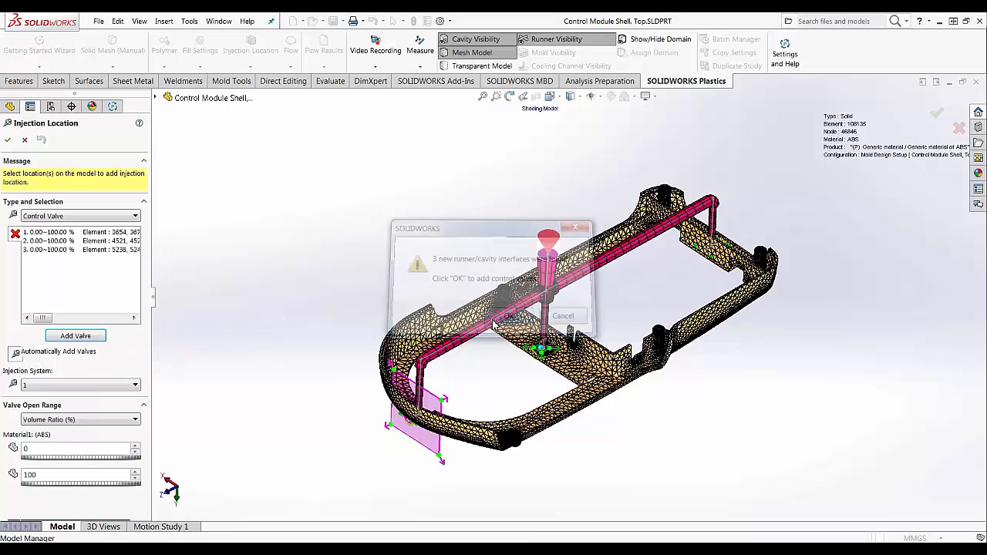
click(524, 316)
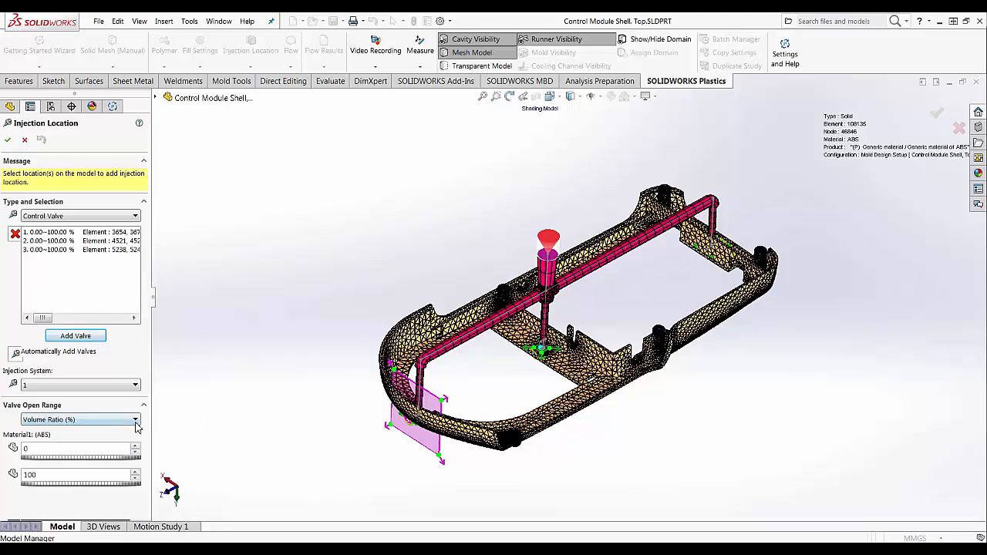
- Set valve 3 to open at 30% volume ratio and confirm the injection setup
click(135, 420)
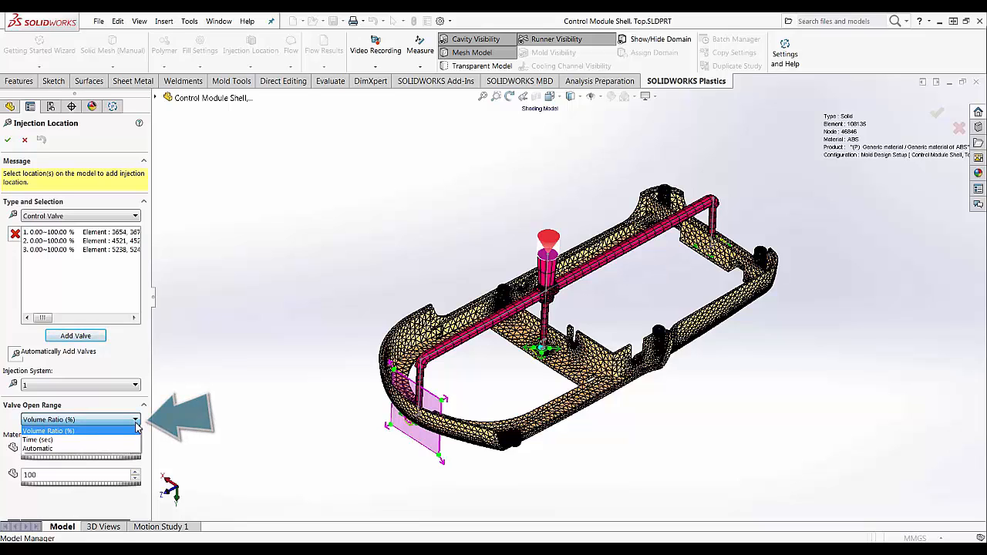
mouse_move(81, 439)
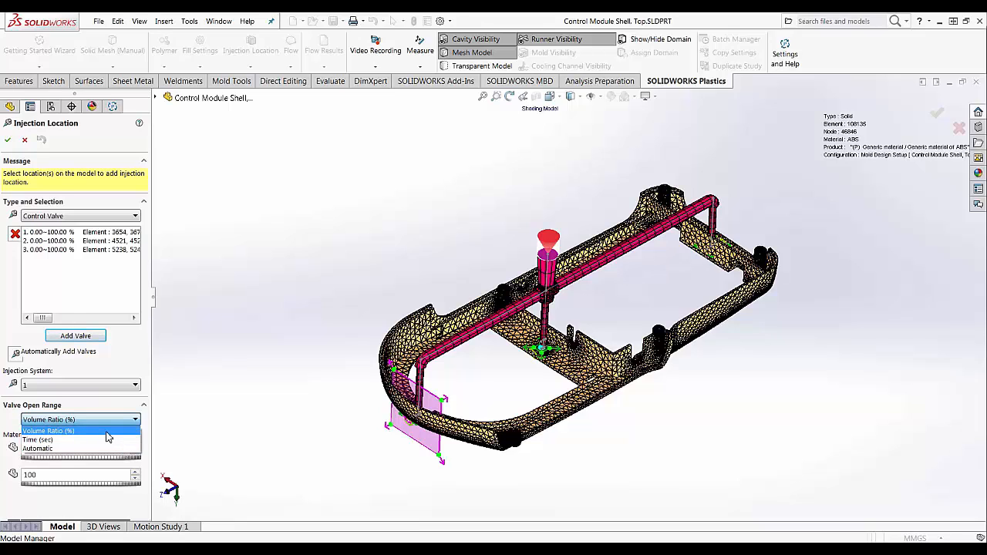
click(48, 419)
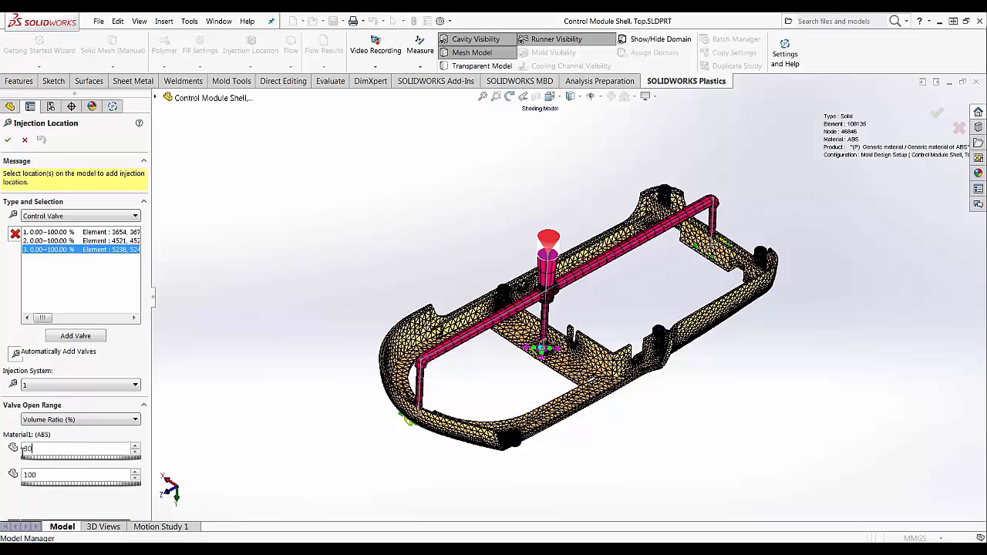
click(75, 336)
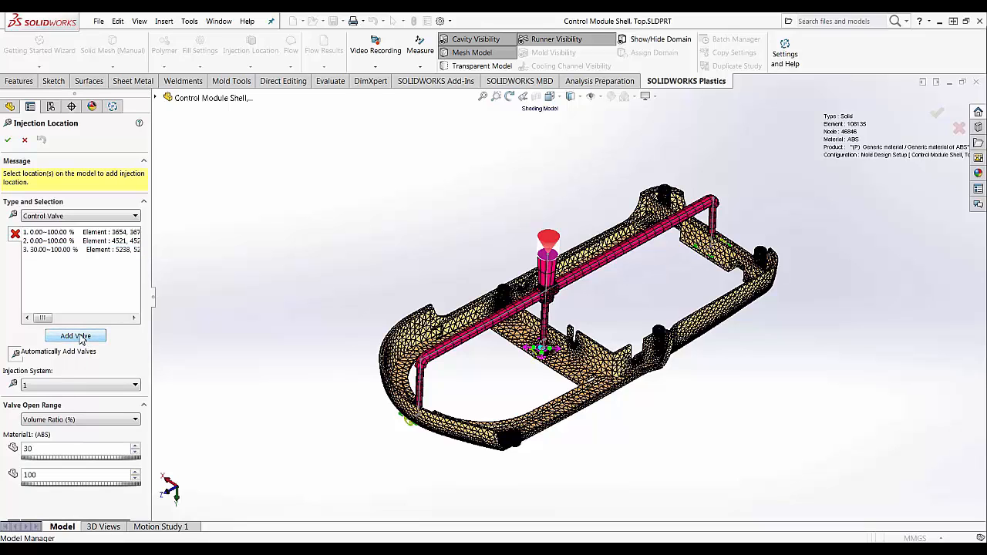
click(8, 140)
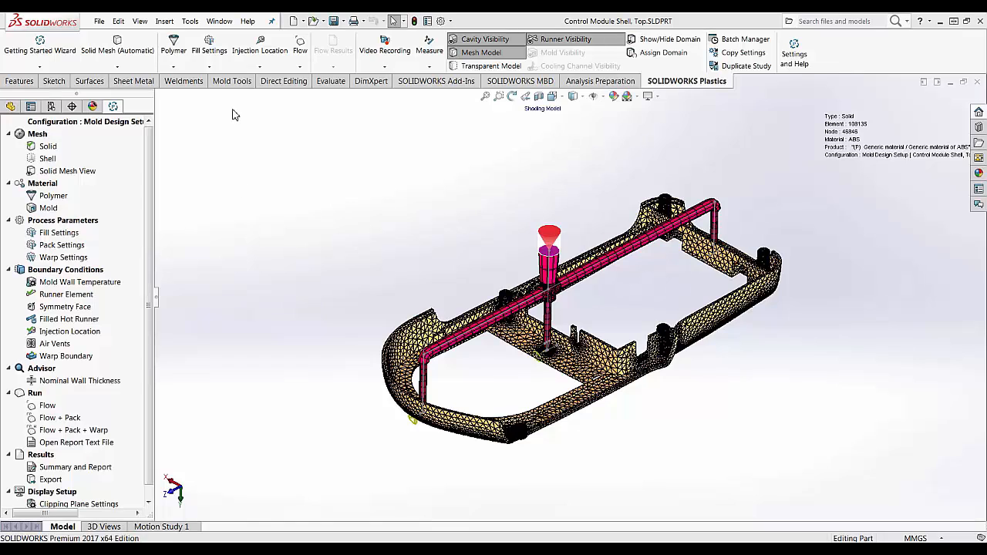
- Activate the Mold Design configuration and reload its Plastics project, showing the 1.23 s fill time
click(300, 40)
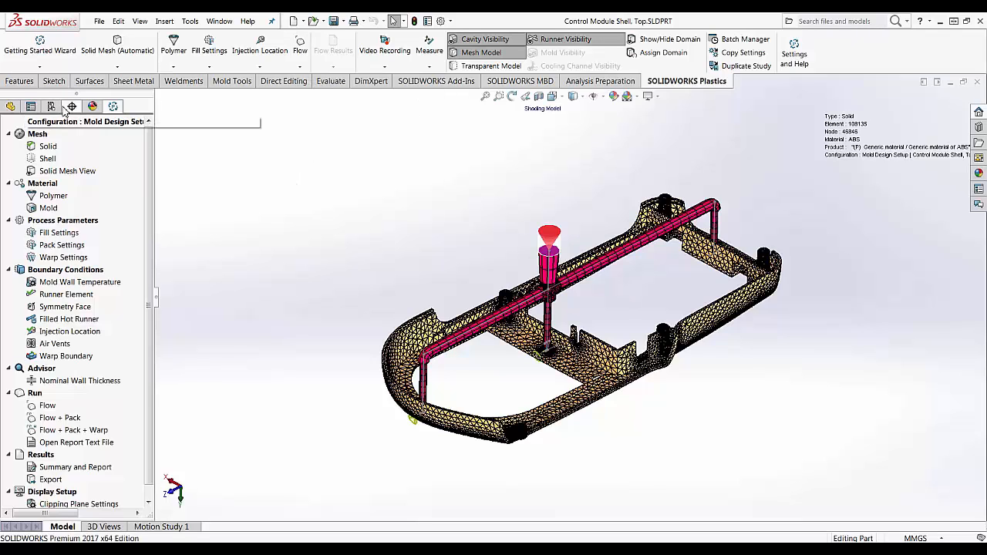
click(51, 106)
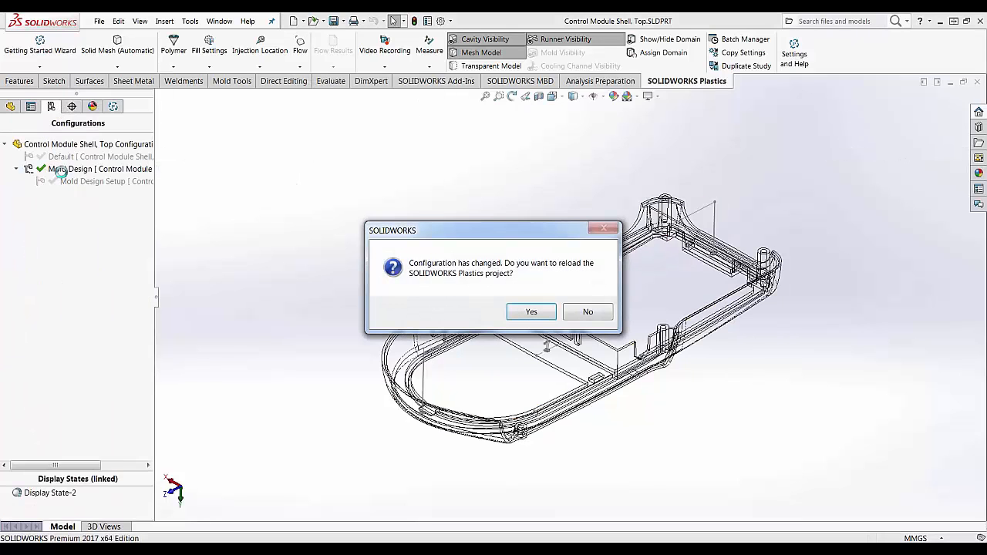
click(531, 311)
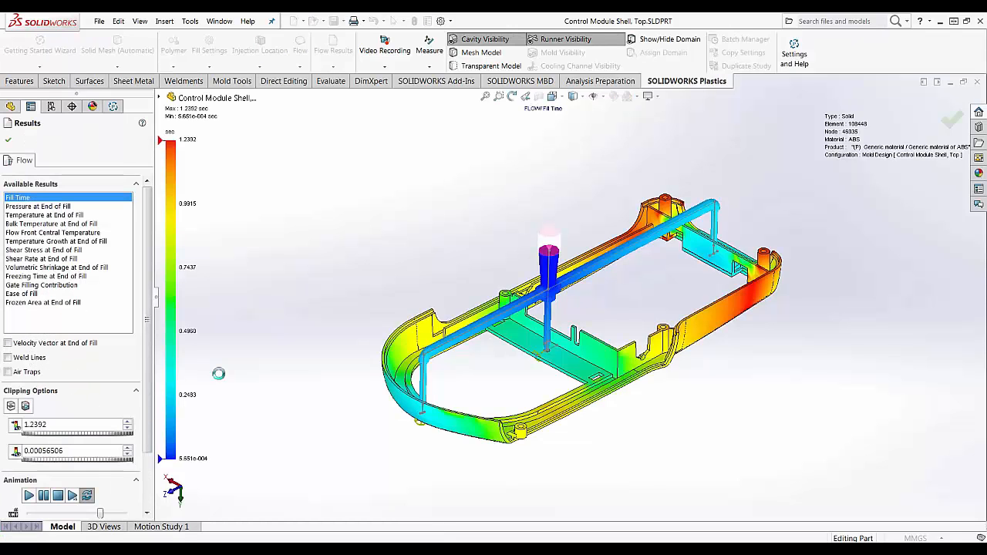
mouse_move(189, 409)
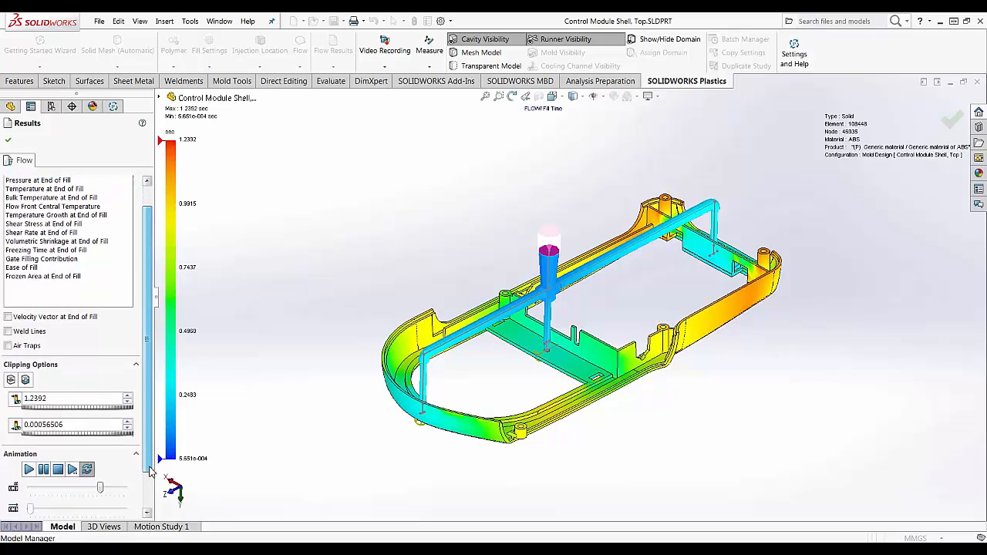
- Play the fill-time animation from sprue through runners into the shell, then stop it
scroll(down, 3)
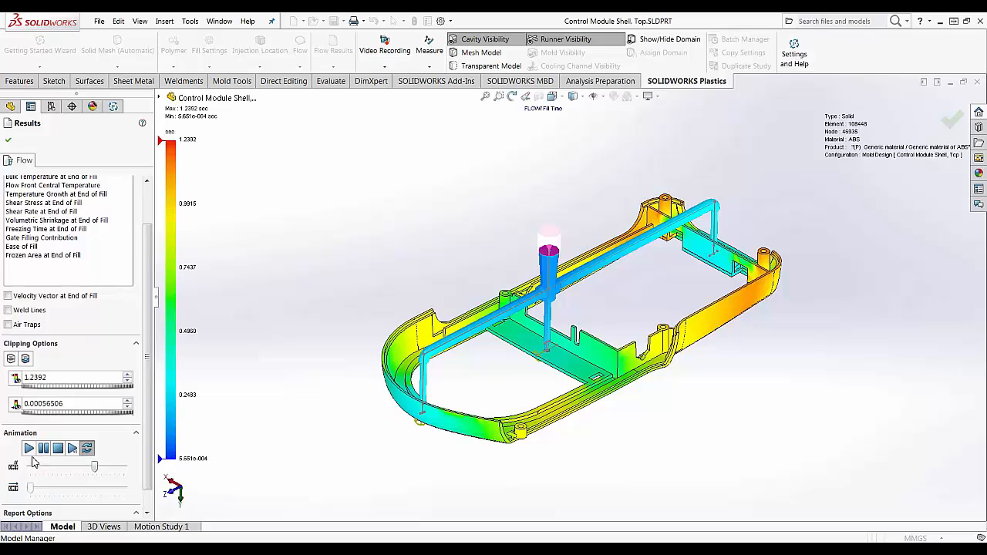
click(29, 448)
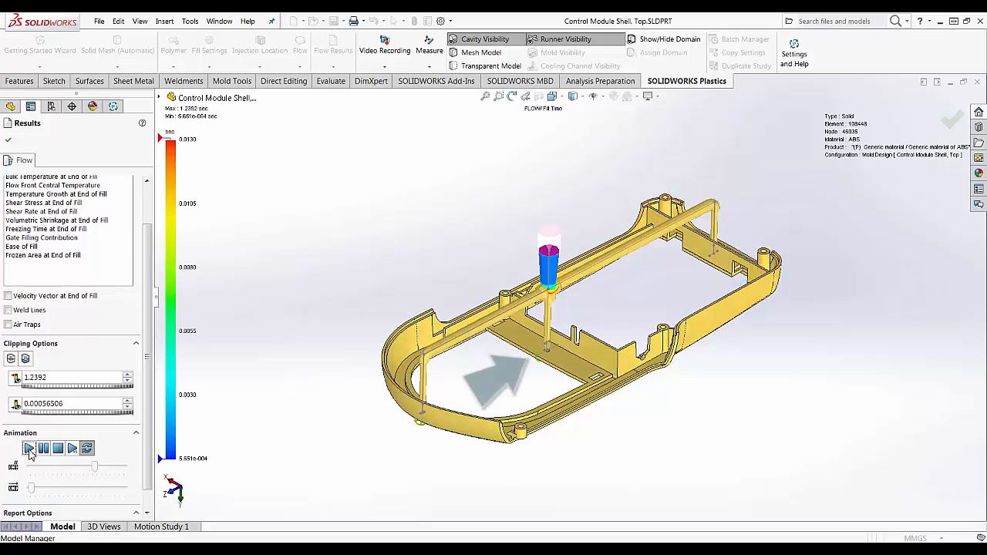
click(28, 448)
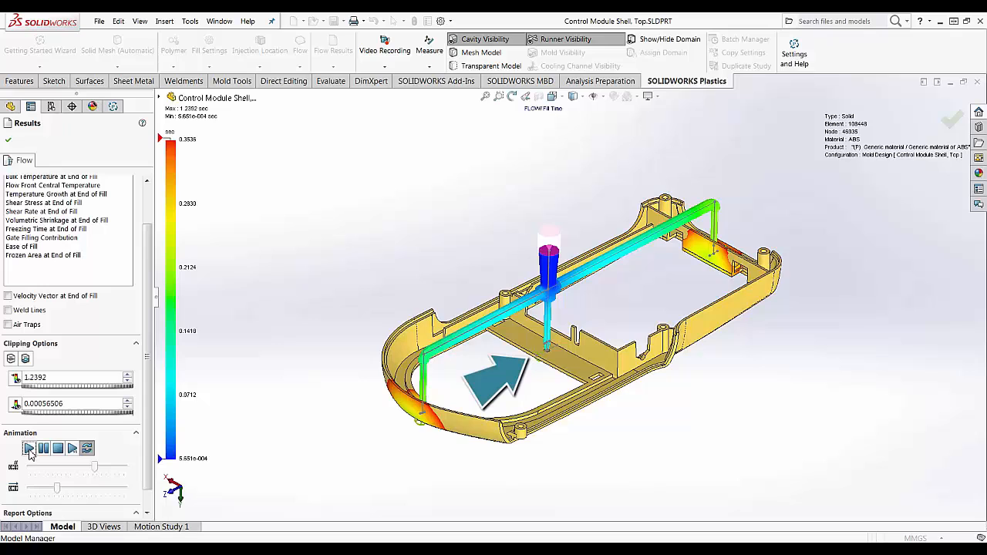
click(28, 448)
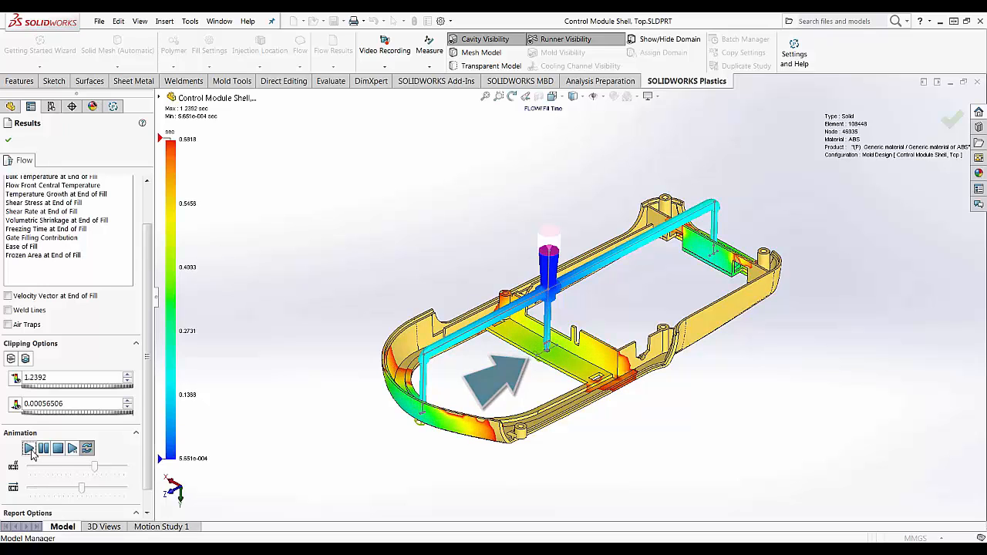
click(28, 448)
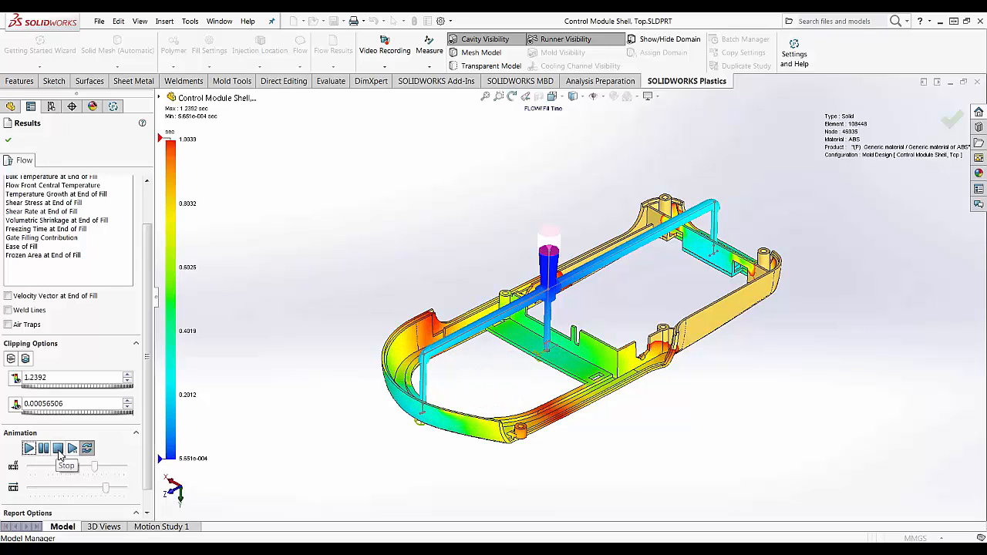
click(58, 448)
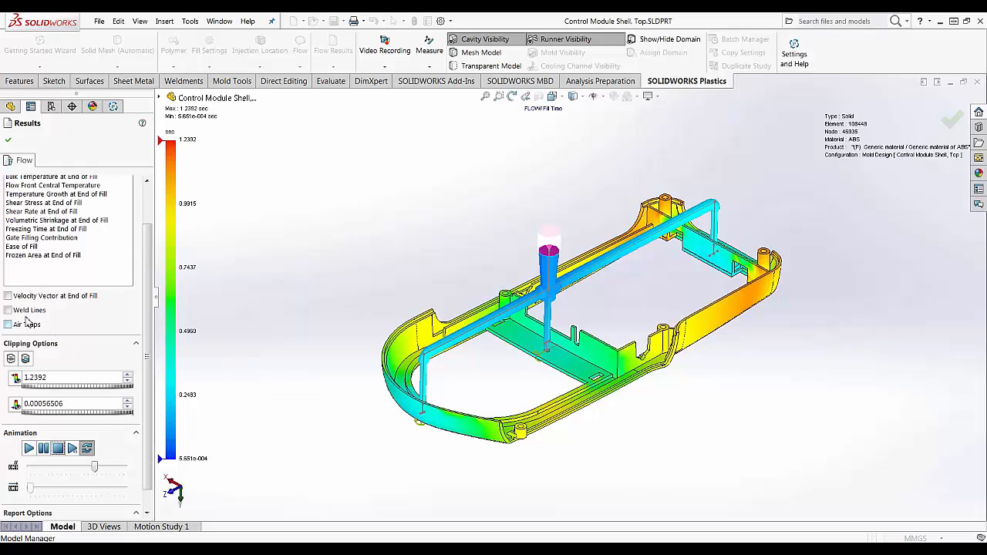
- Select the Weld Lines option on the fill result
click(491, 65)
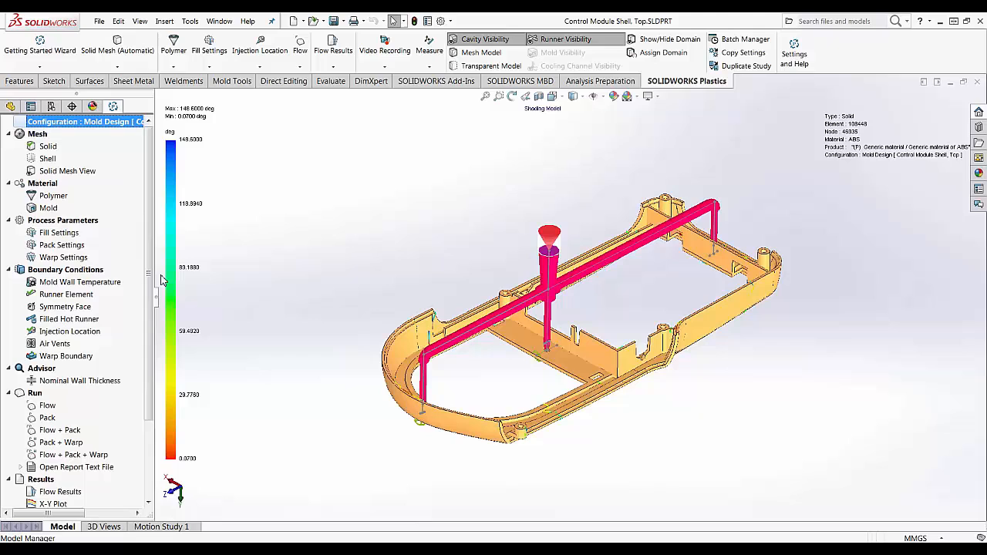
- View the Part Mass X-Y plot across flow and pack, then close it
scroll(down, 3)
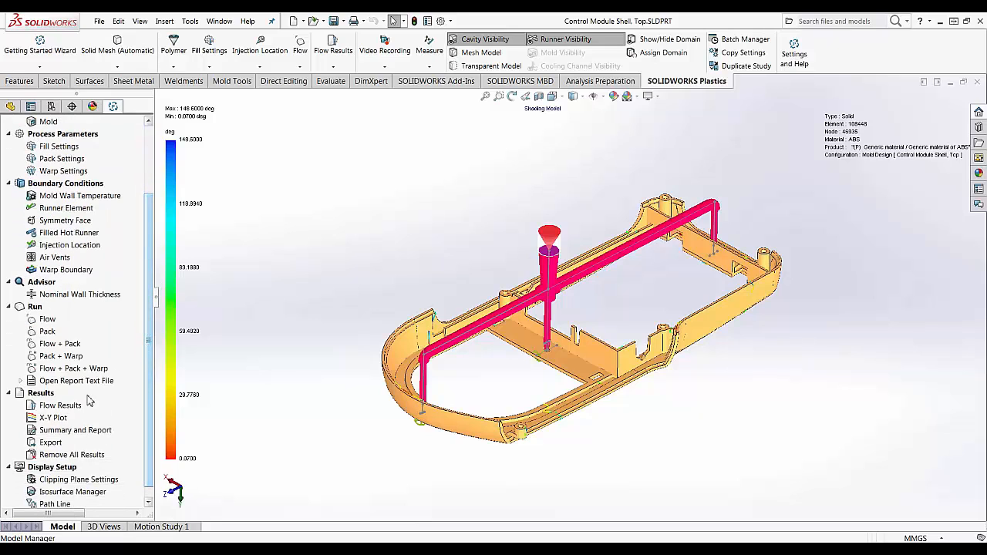
click(53, 417)
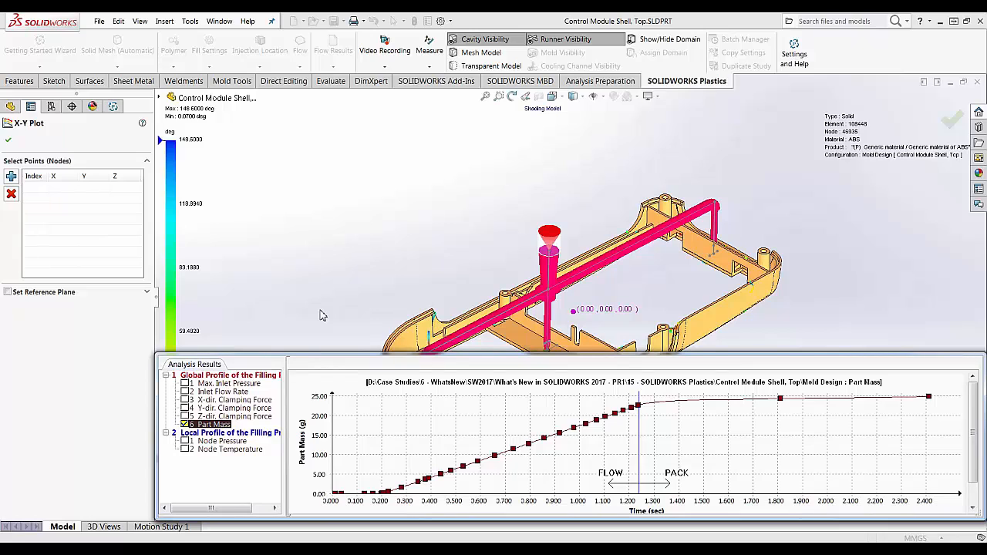
mouse_move(92, 162)
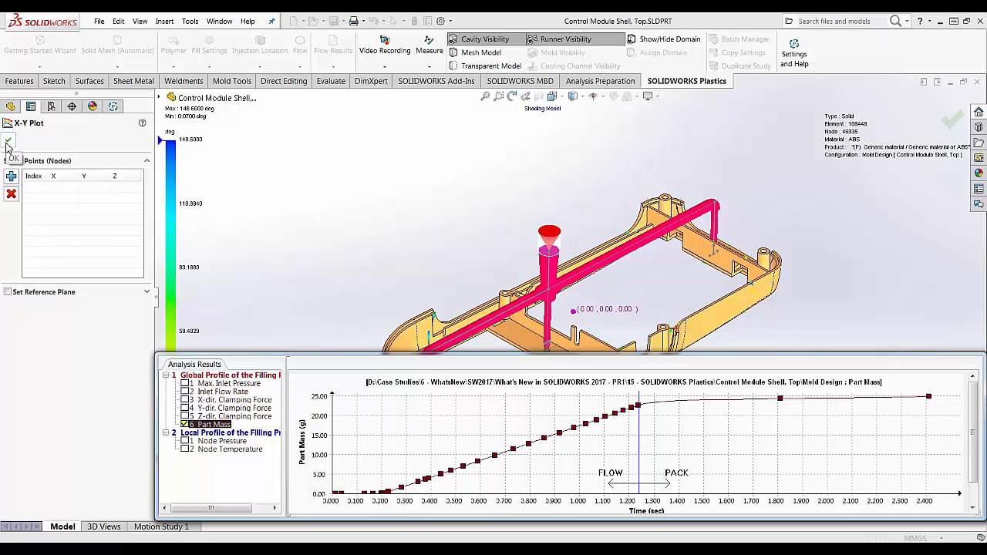
click(8, 141)
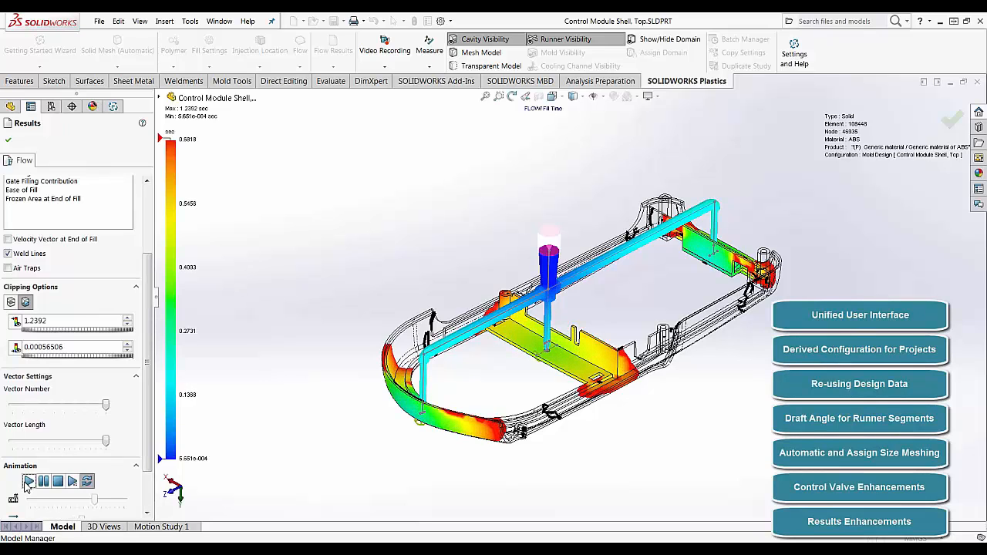
- Play the fill animation with weld lines shown, restarting it from the beginning
click(29, 480)
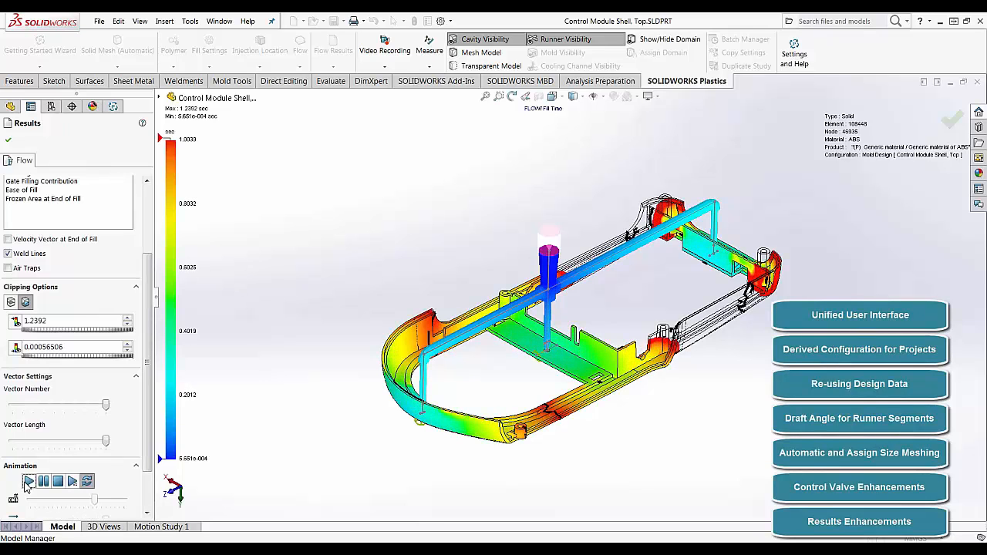
click(29, 480)
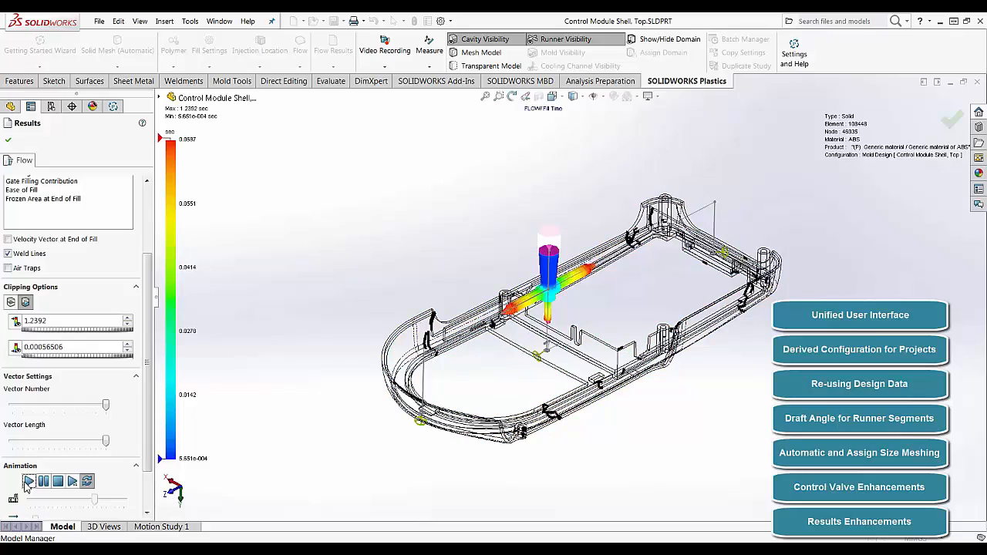